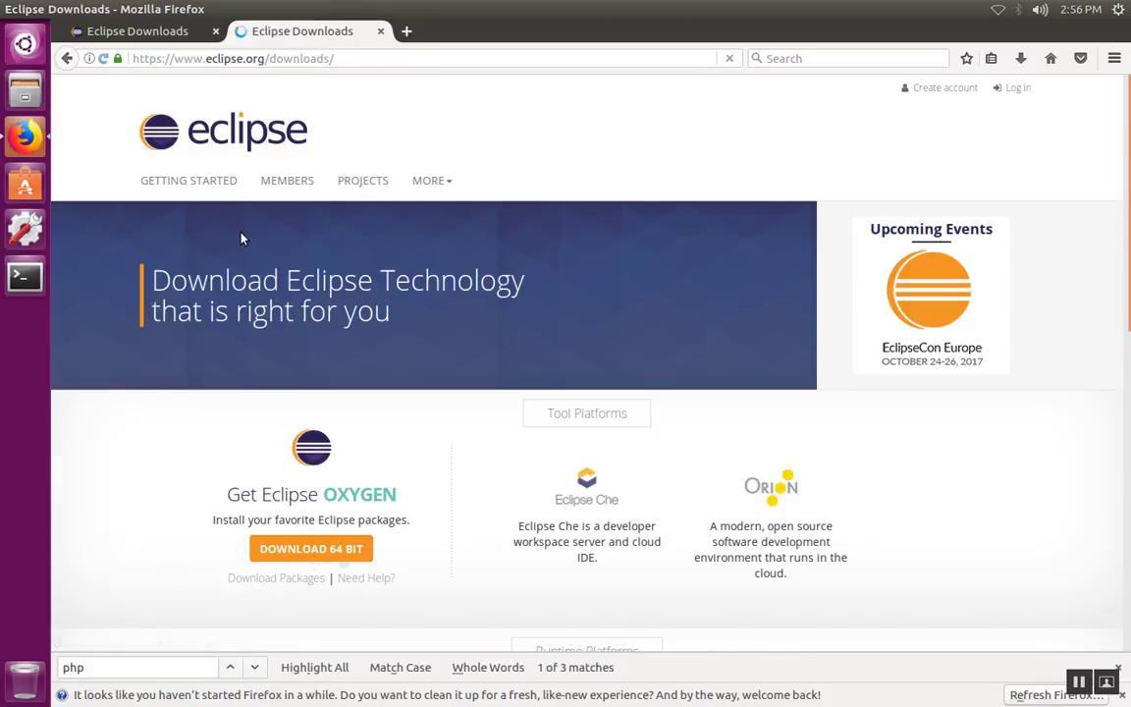
Go to the Eclipse Download Packages page and scroll to Eclipse for PHP Developers
scroll("down", 3)
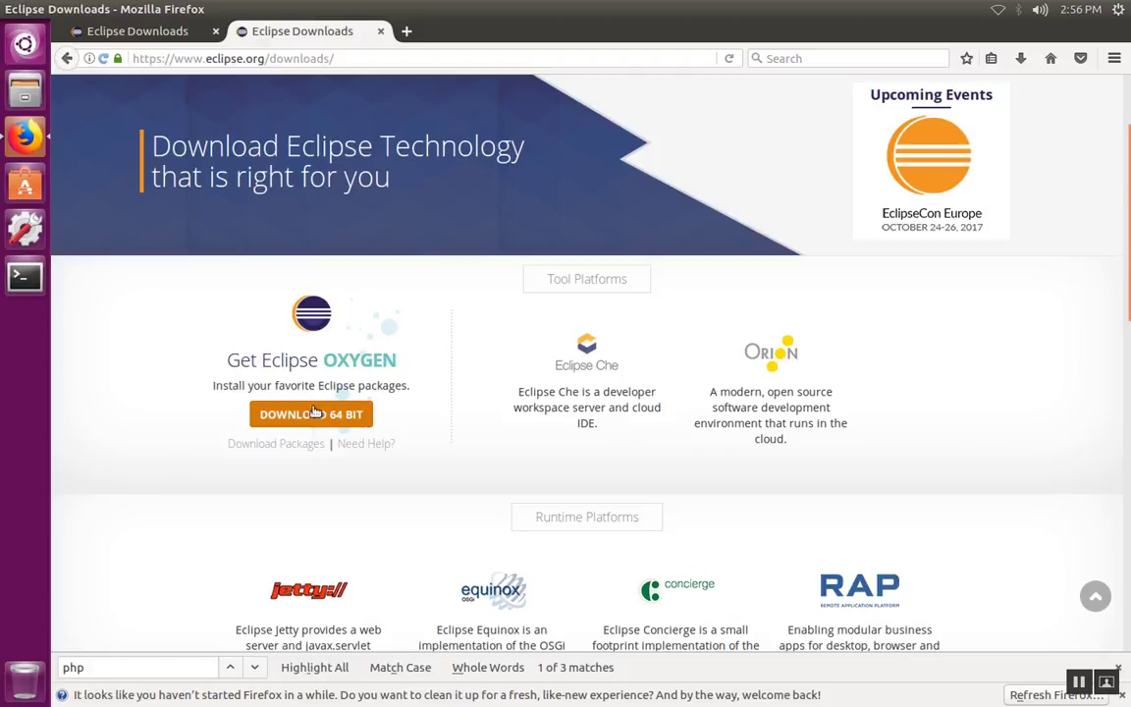
mouse_move(312, 414)
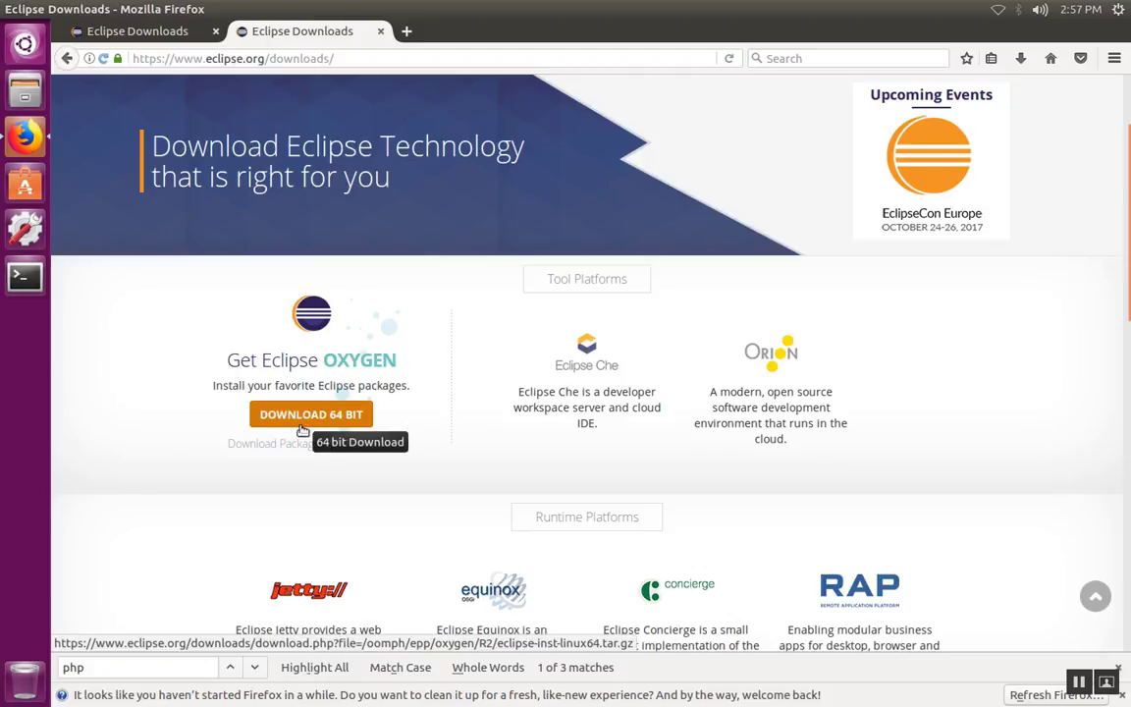
mouse_move(276, 443)
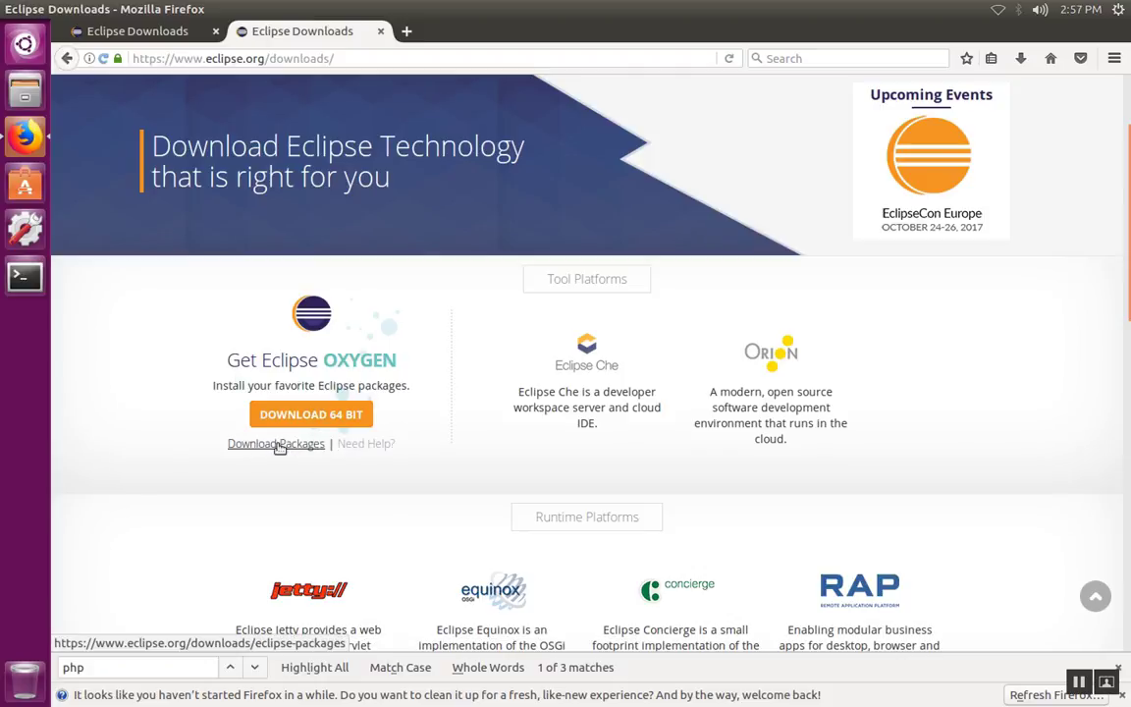
left_click(276, 443)
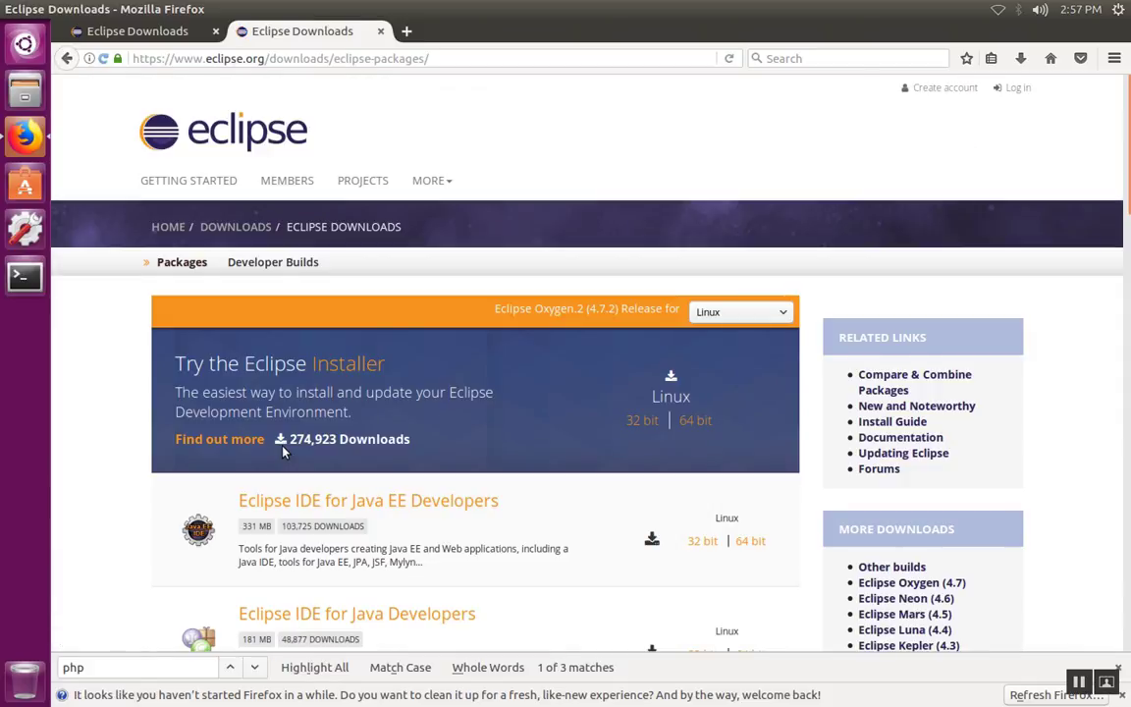
scroll("down", 3)
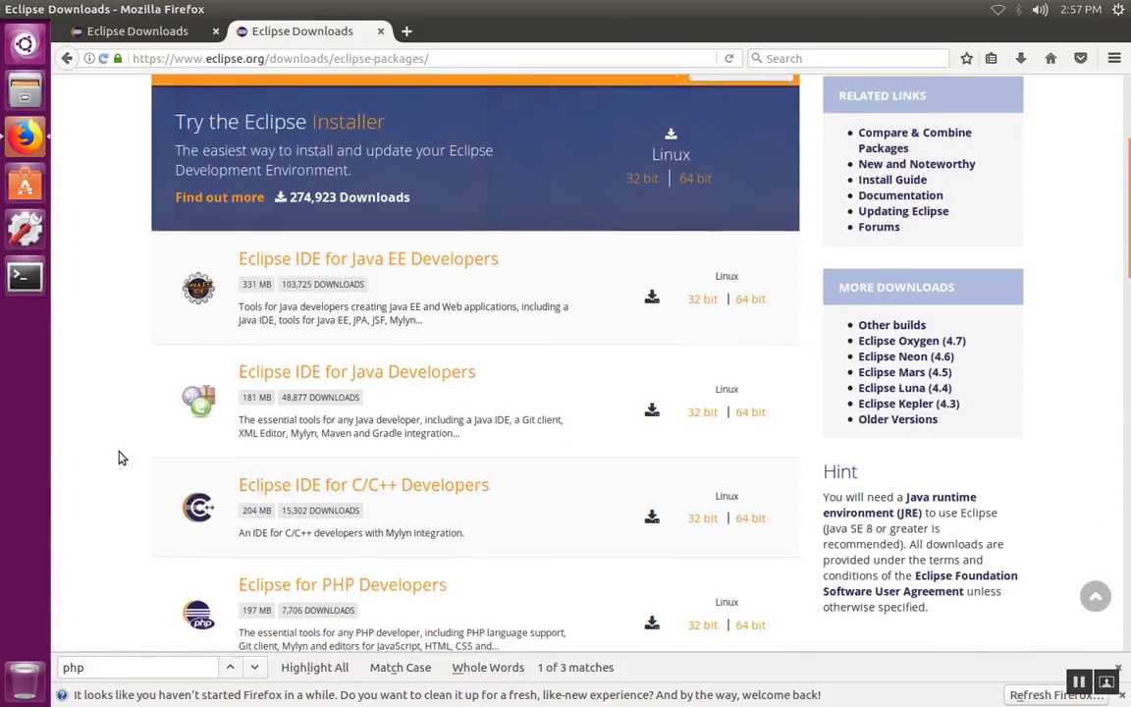
scroll("down", 3)
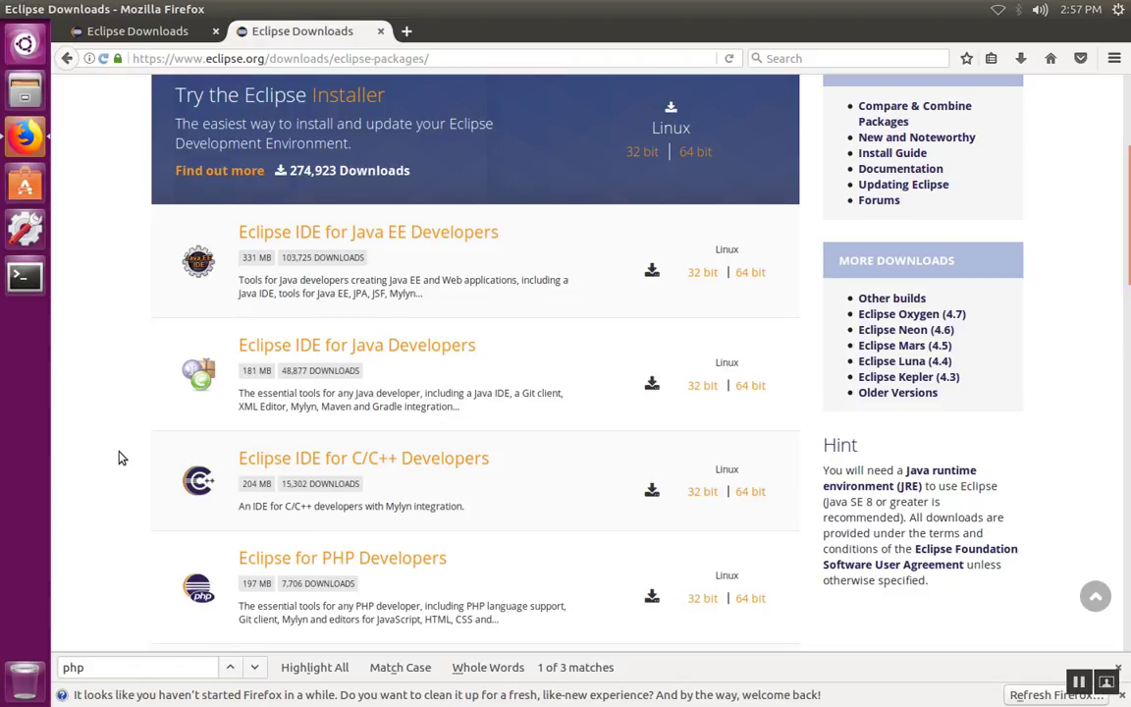
scroll("down", 3)
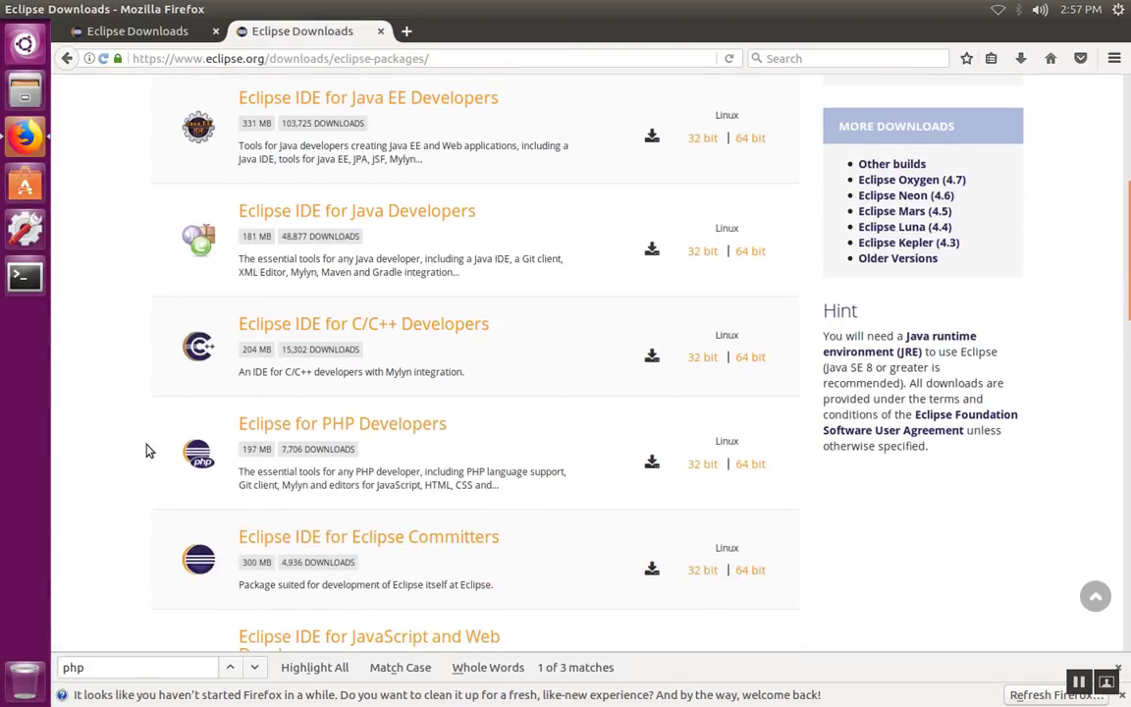
mouse_move(125, 496)
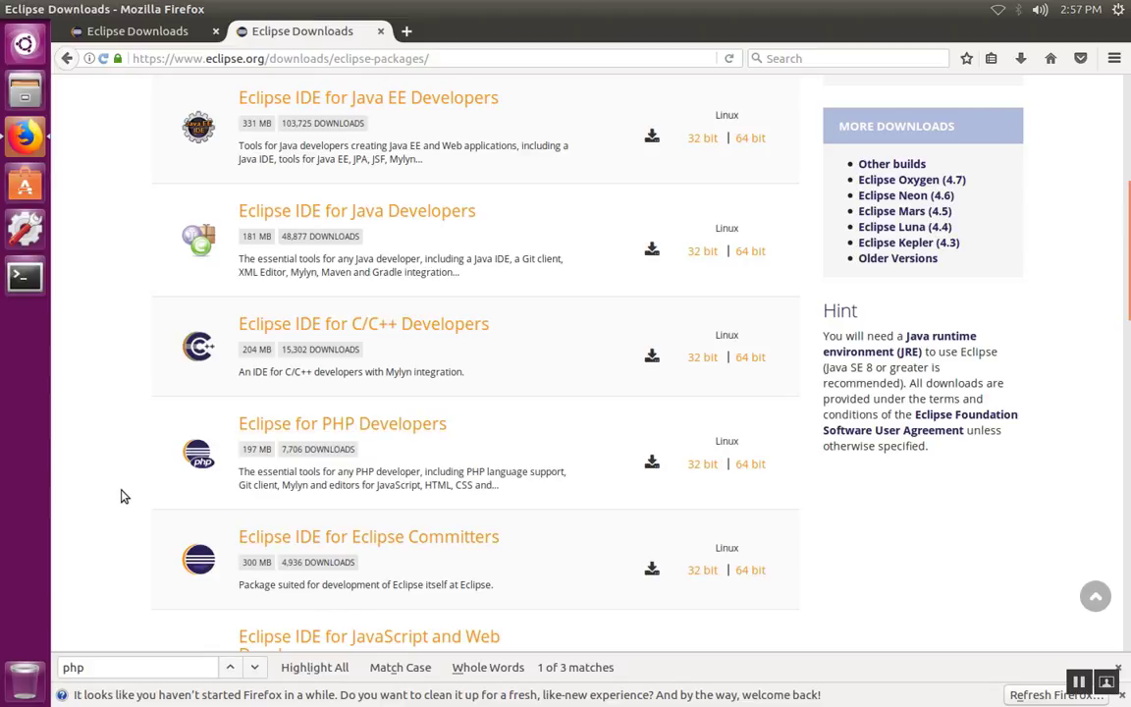
mouse_move(351, 423)
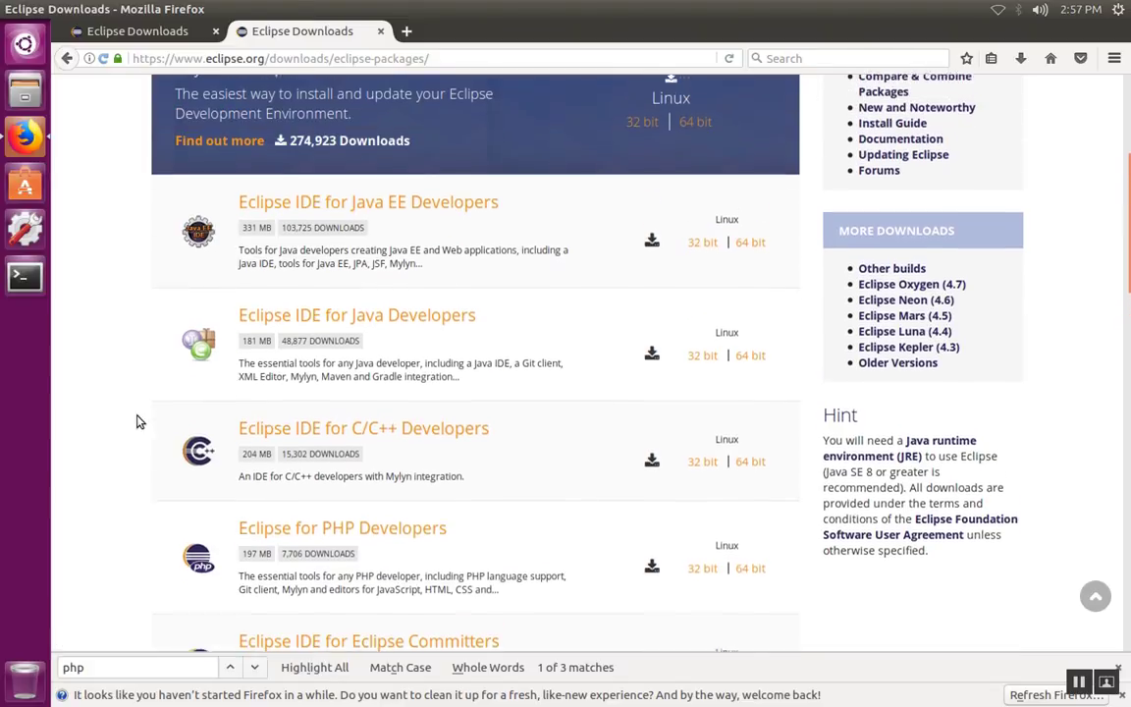
scroll("down", 3)
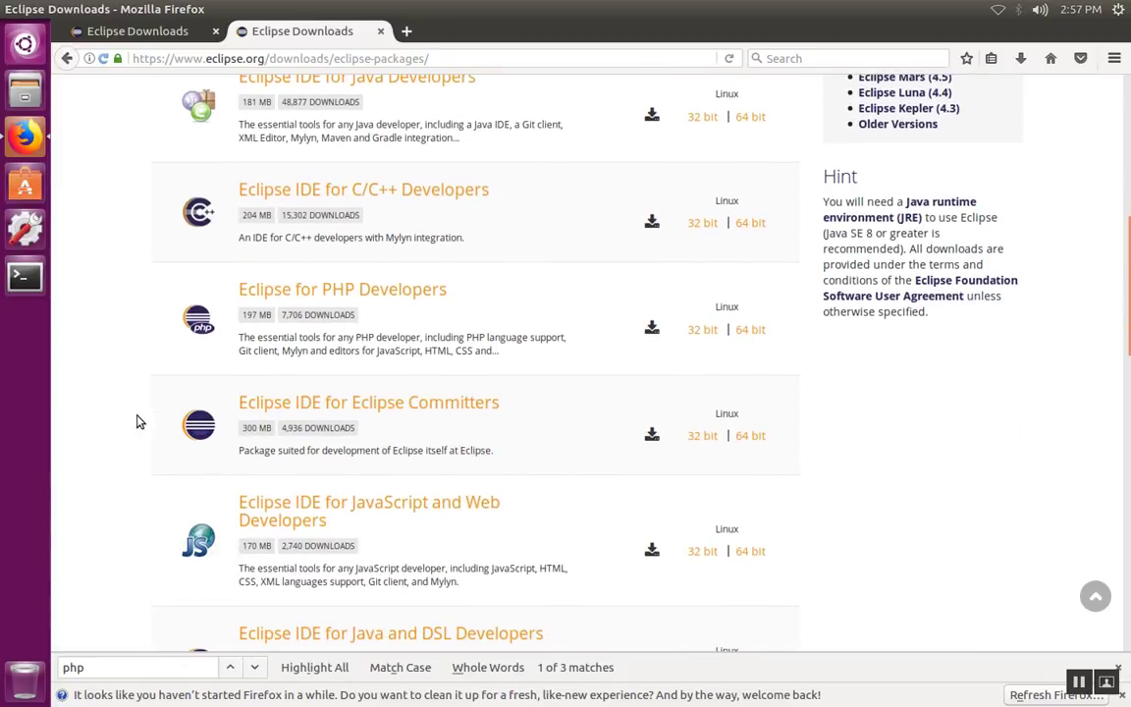
mouse_move(139, 296)
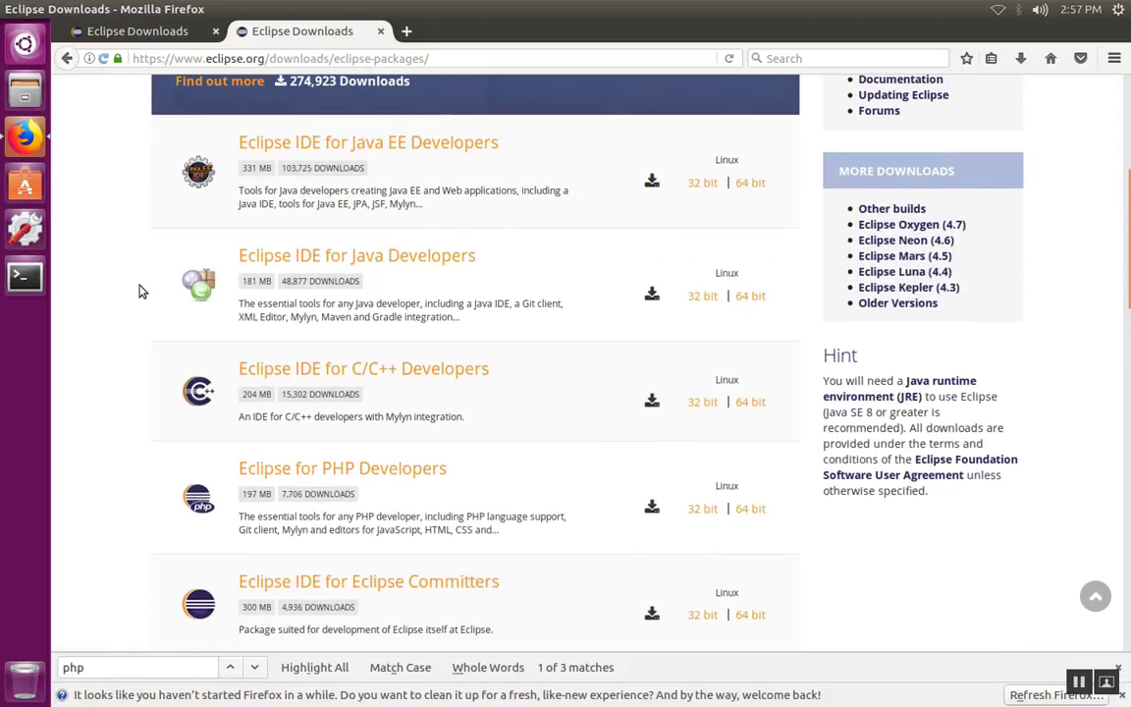
mouse_move(246, 336)
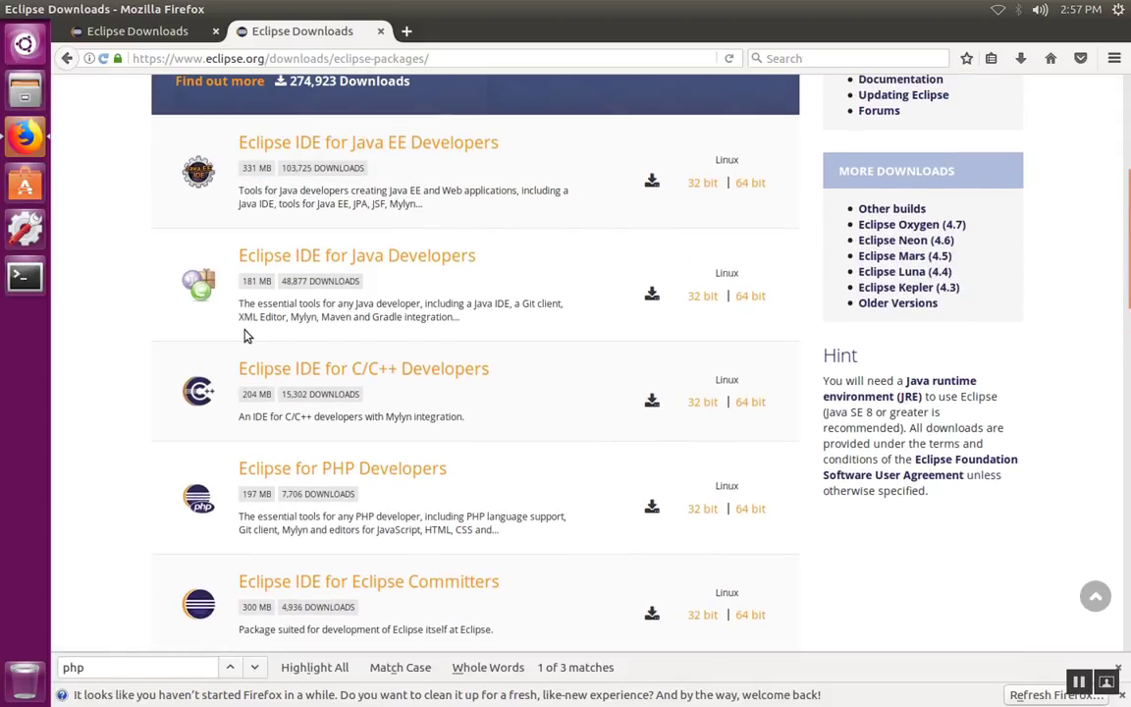
mouse_move(126, 159)
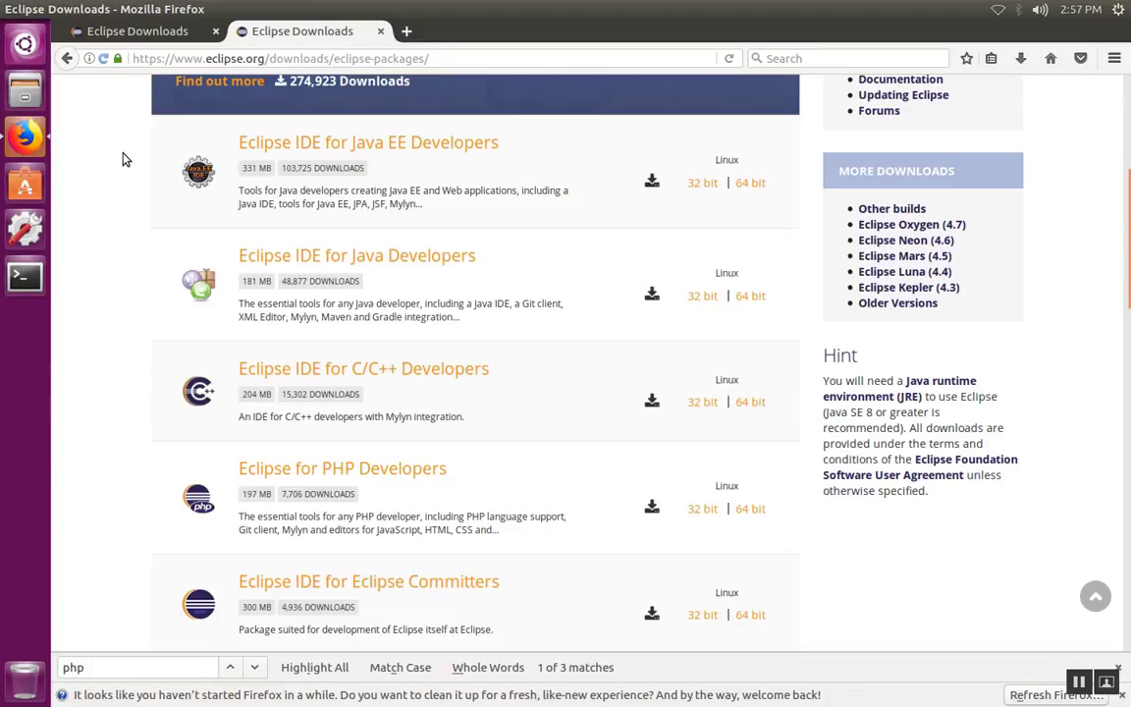
mouse_move(25, 276)
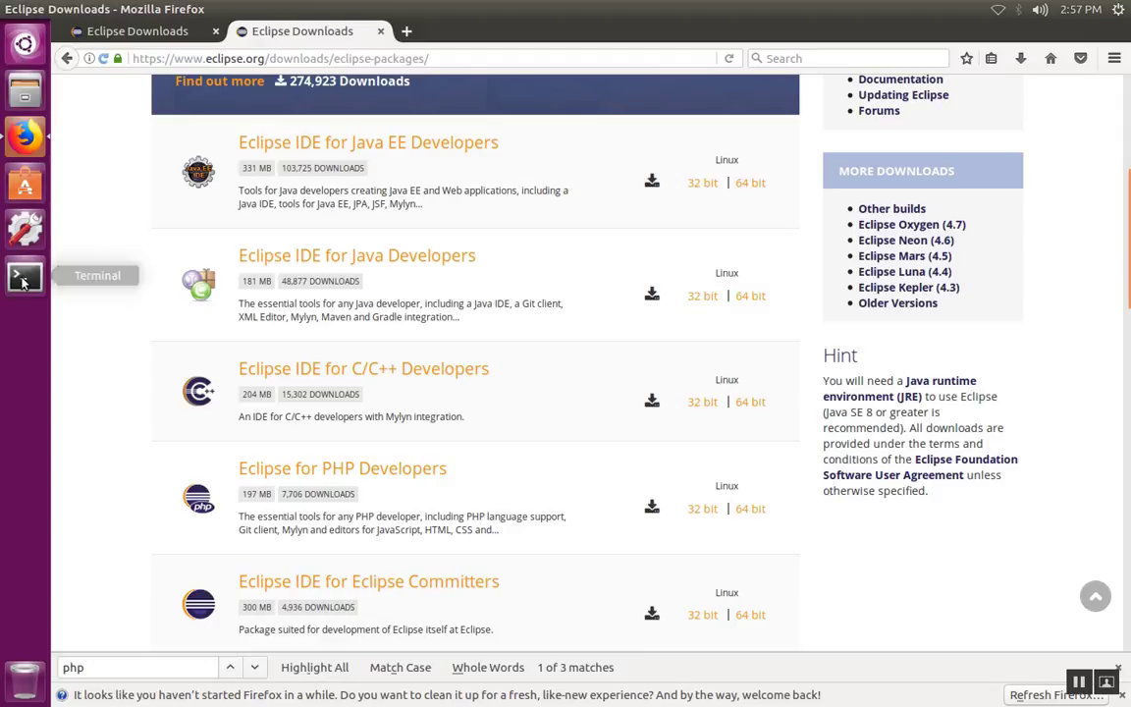
Launch a Terminal window from the Ubuntu launcher
left_click(23, 276)
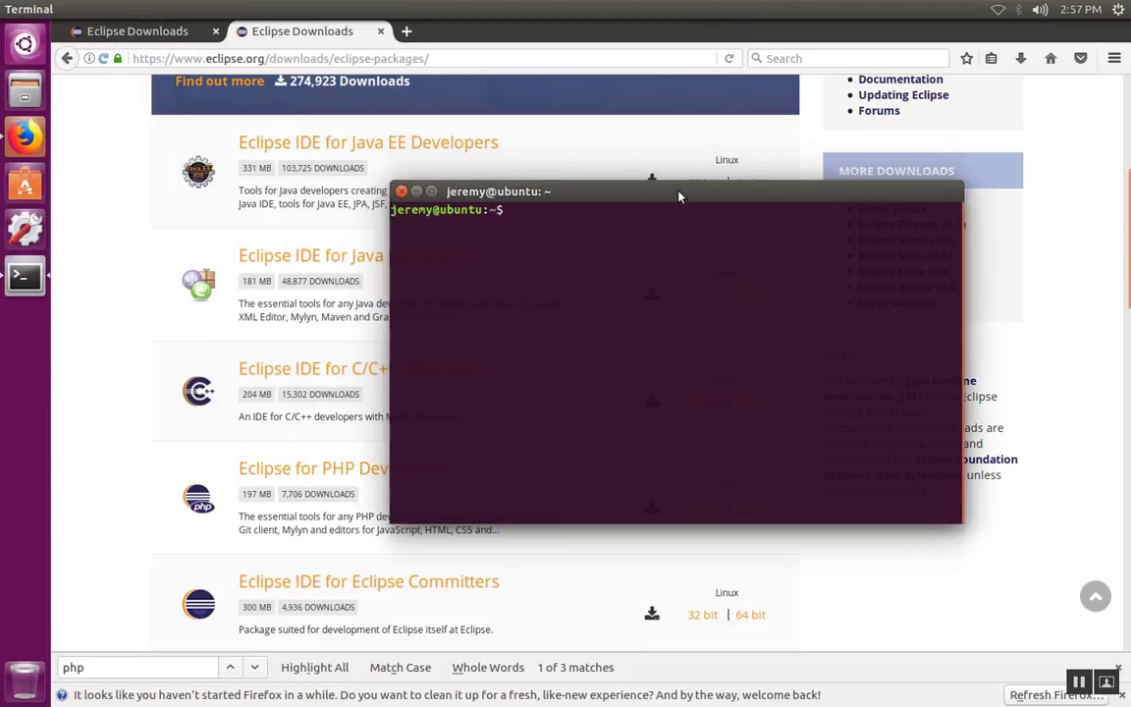
mouse_move(311, 256)
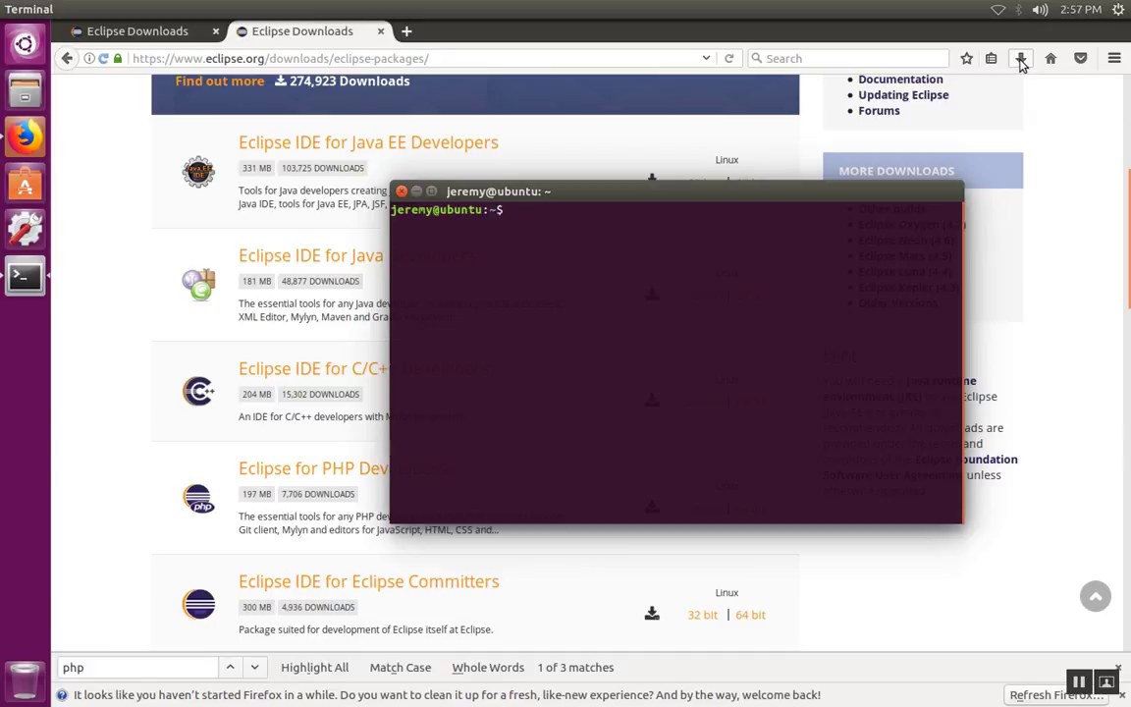
Show Firefox's downloads panel with the completed Eclipse PHP Oxygen 64-bit archive
left_click(1021, 58)
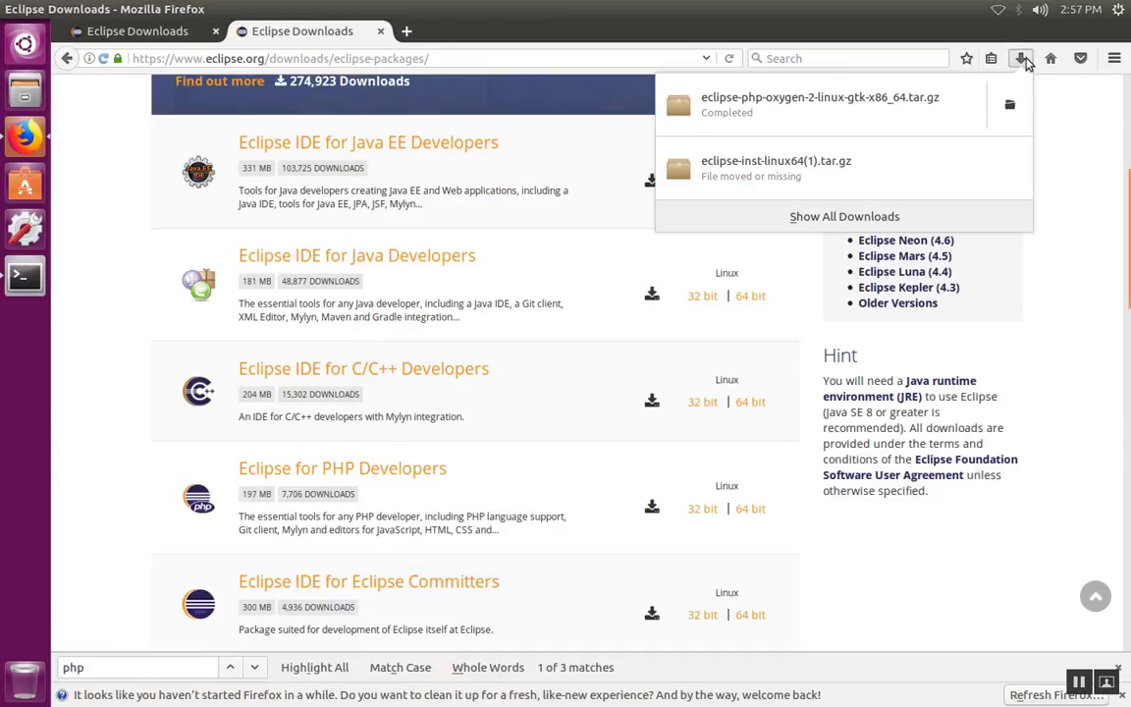
mouse_move(820, 104)
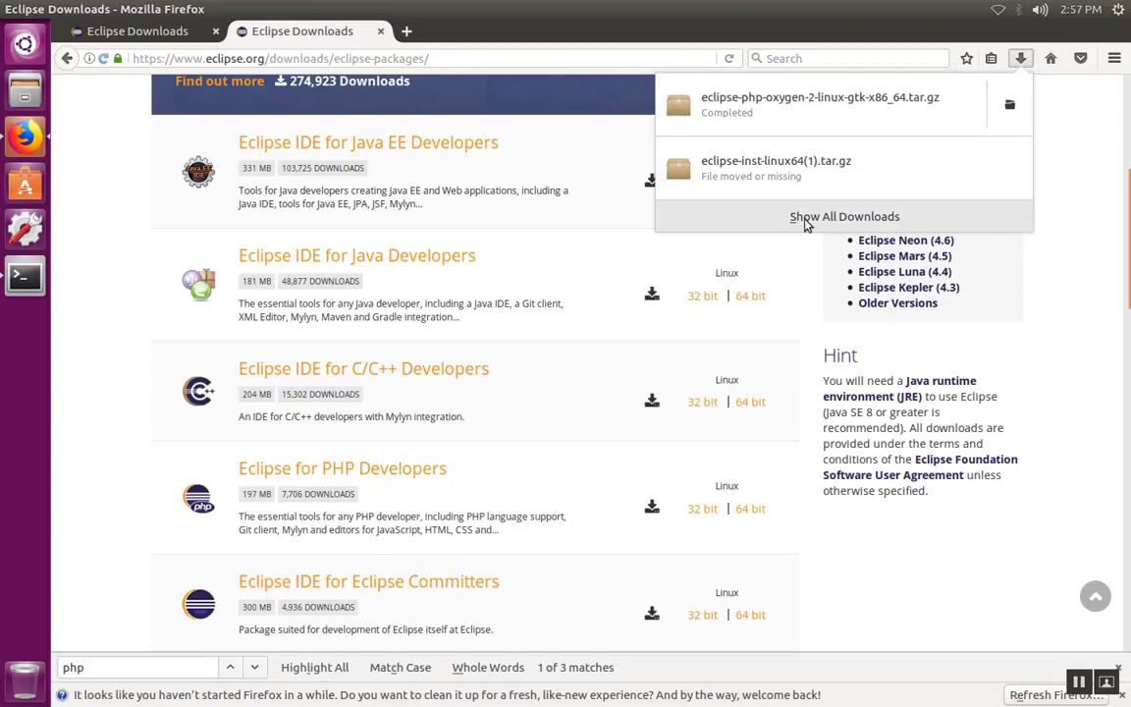
mouse_move(69, 220)
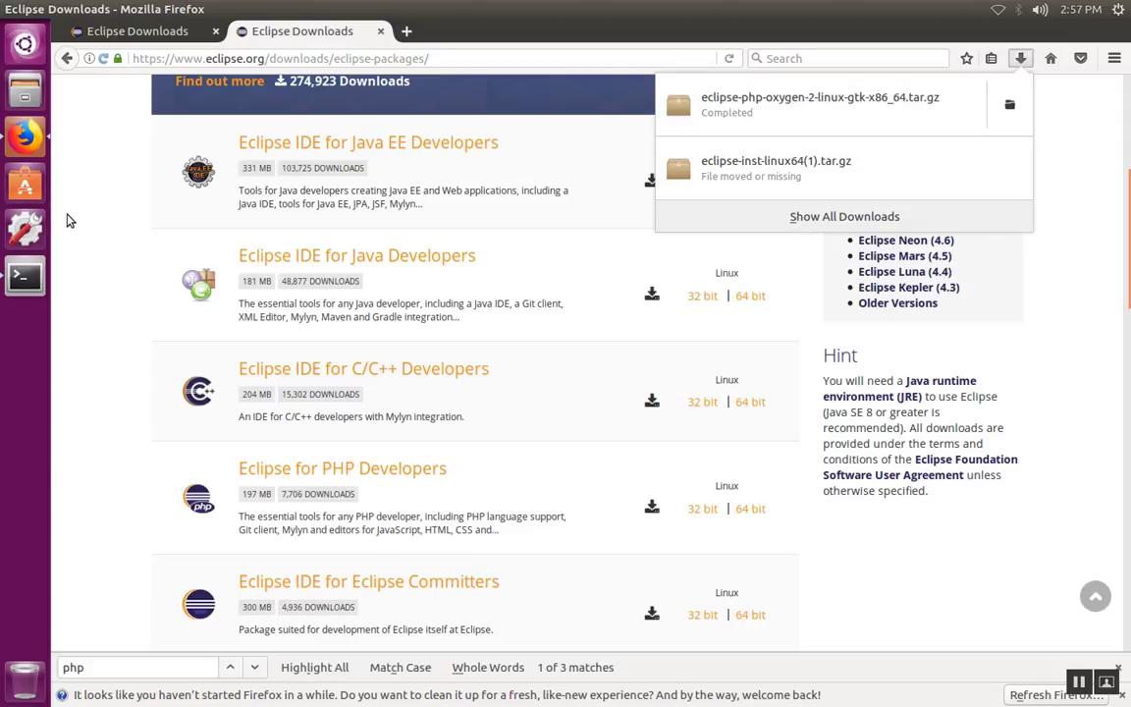
List the home folder, then cd into Downloads to find the eclipse-php-oxygen tar.gz
left_click(24, 275)
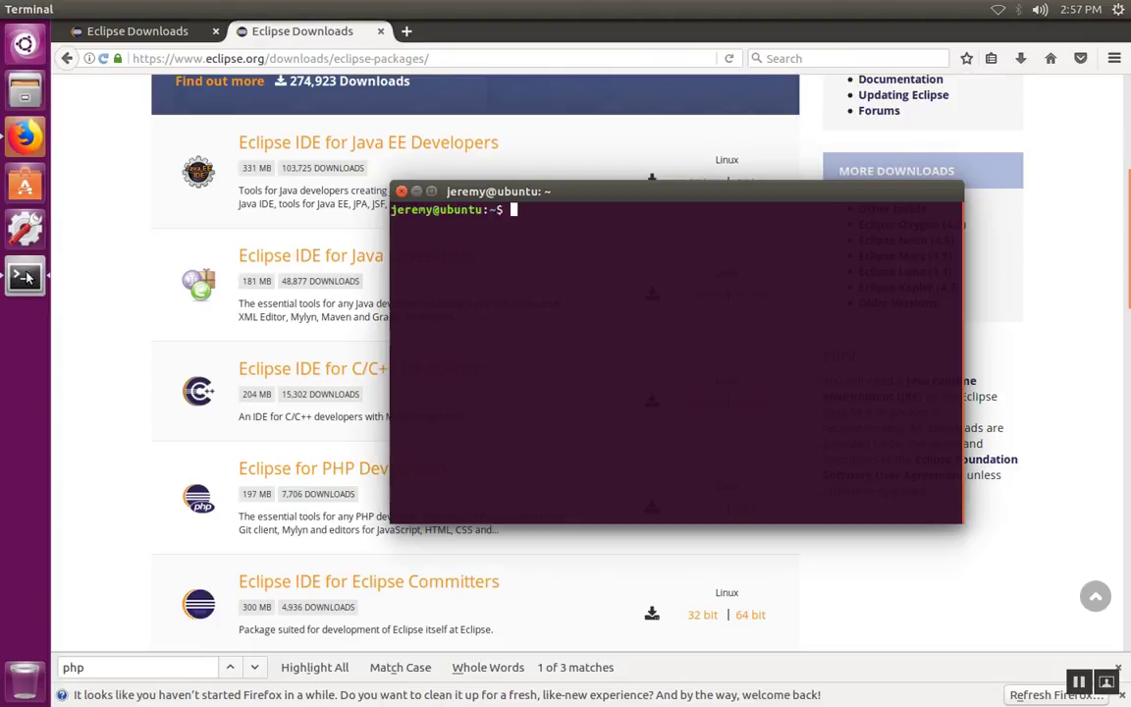
type("ls")
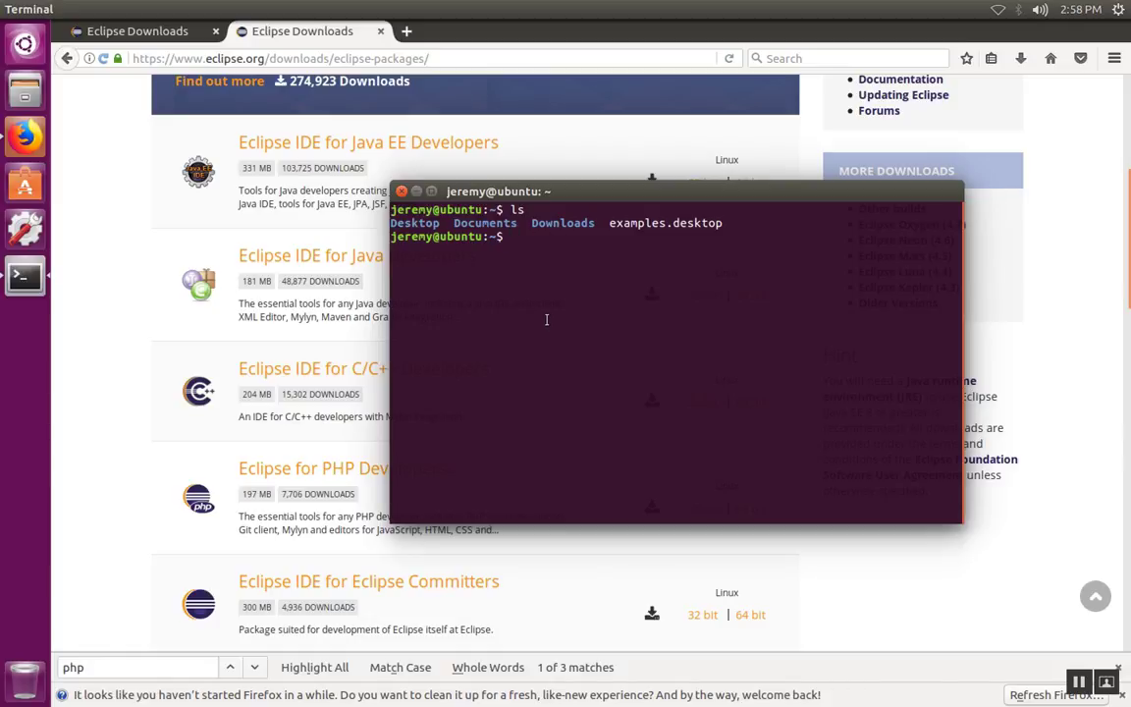
type("cd Downloads/")
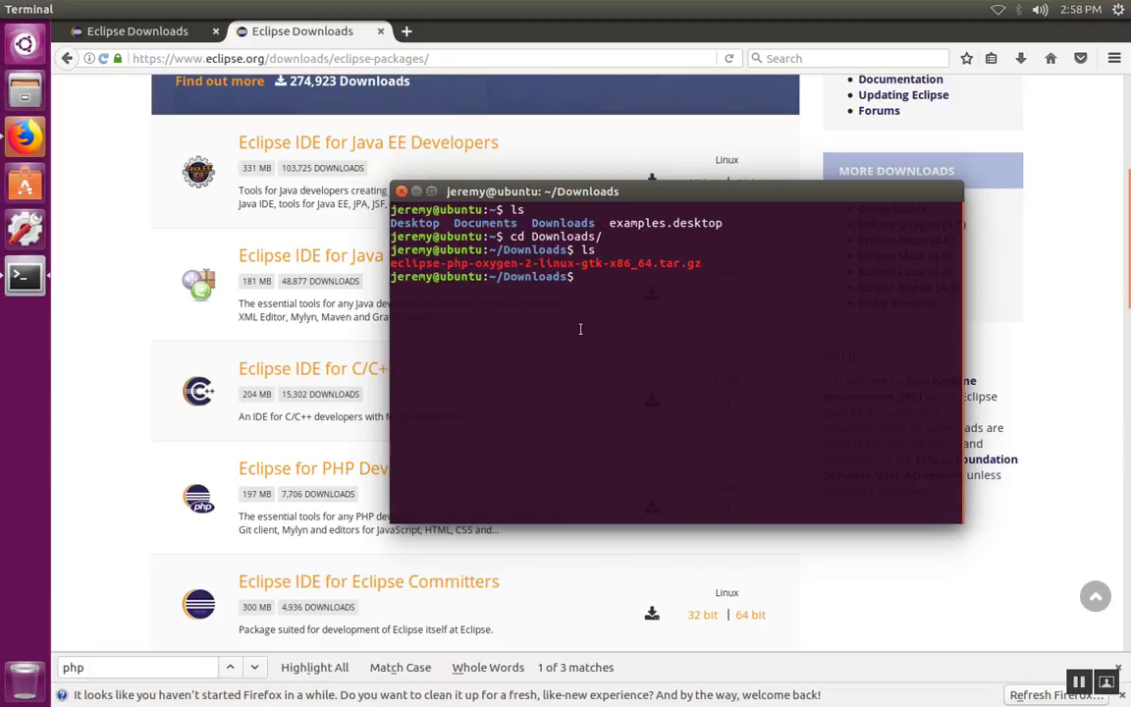
Unpack the eclipse-php-oxygen tar.gz with sudo tar xzfv, then clear the screen
type("s")
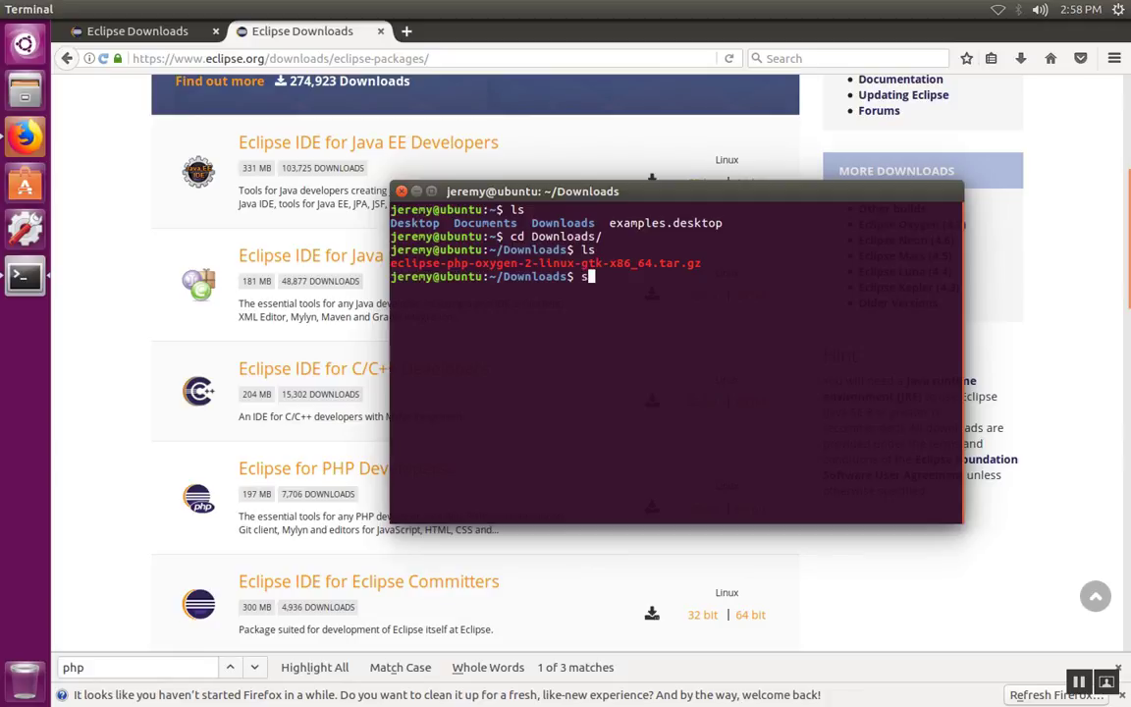
type("sudo")
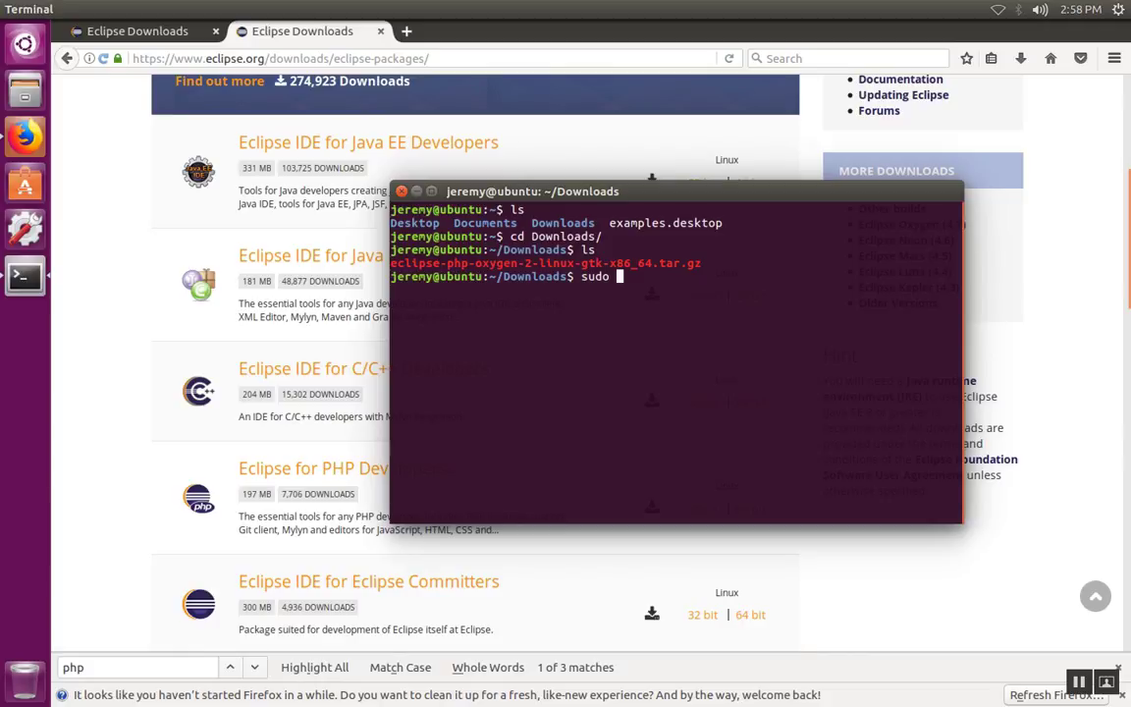
type("ec")
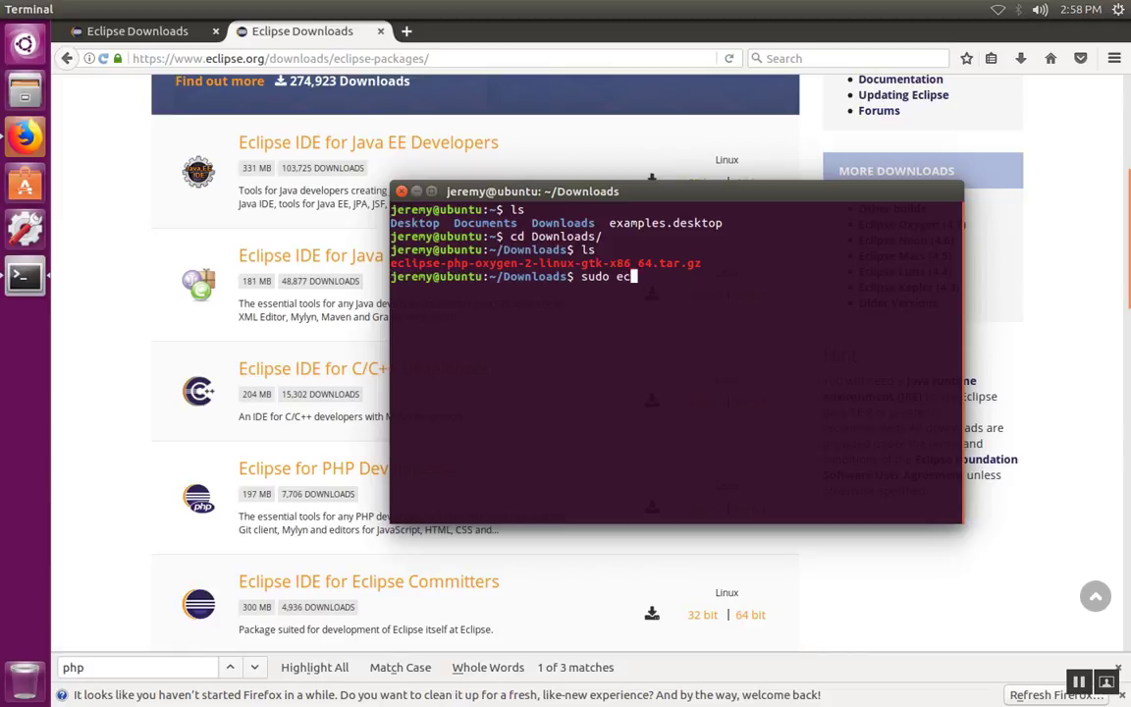
type("tar")
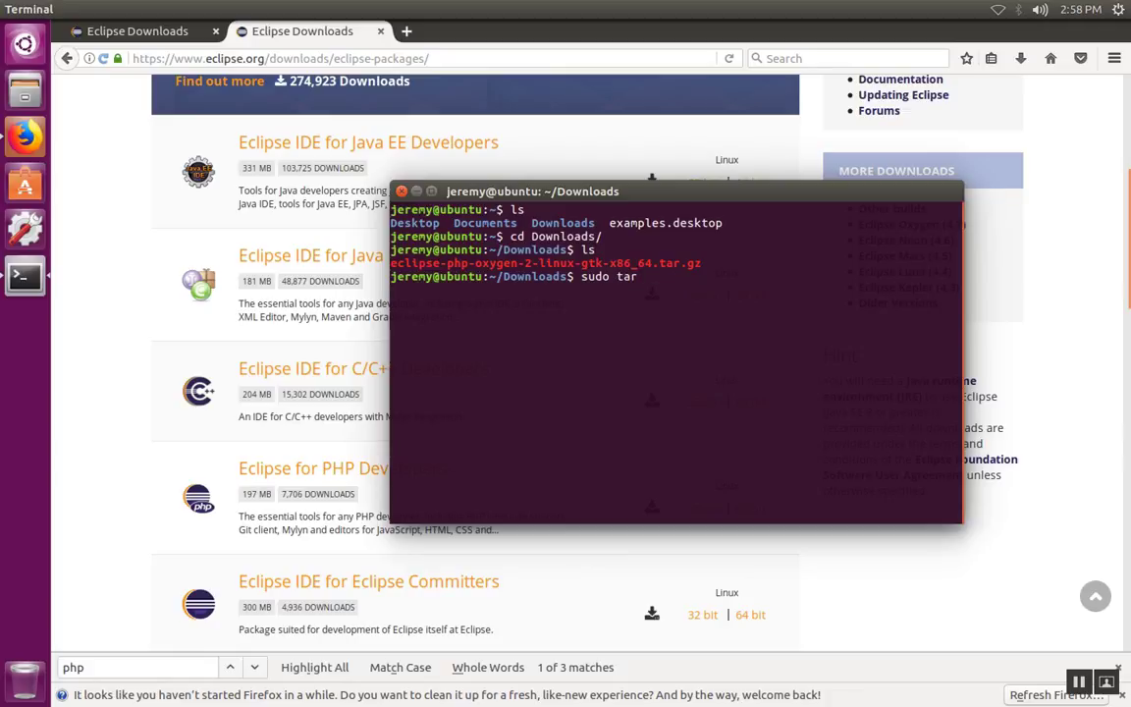
type("xzfv")
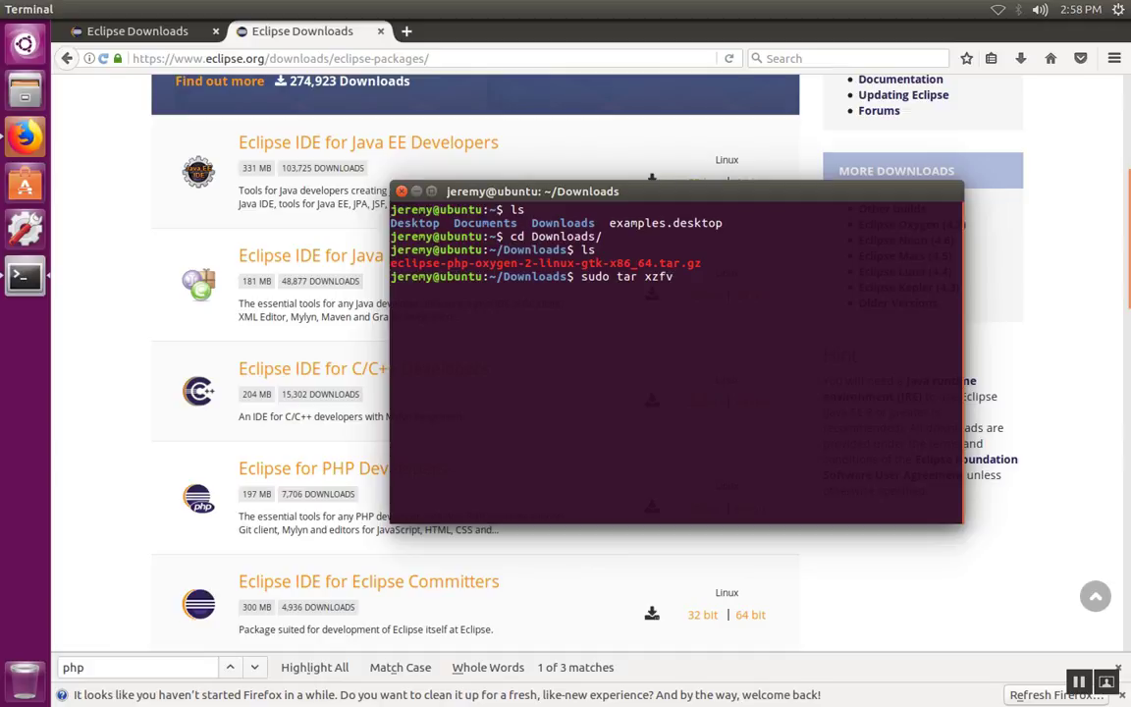
type("e")
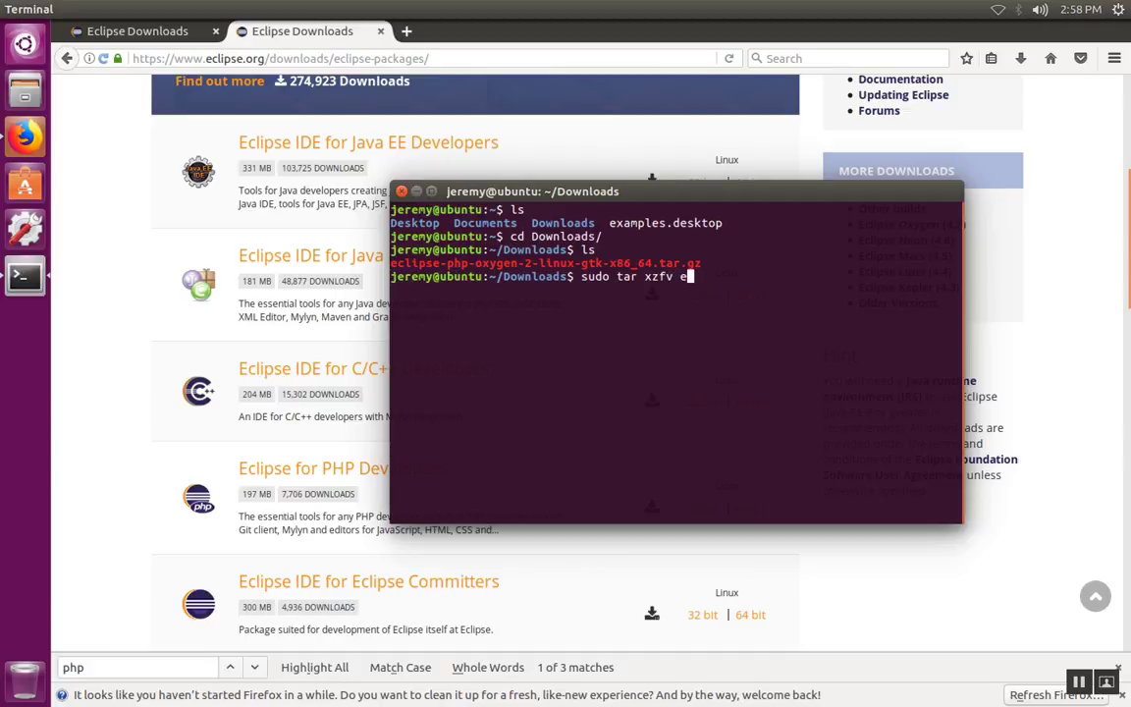
key("Return")
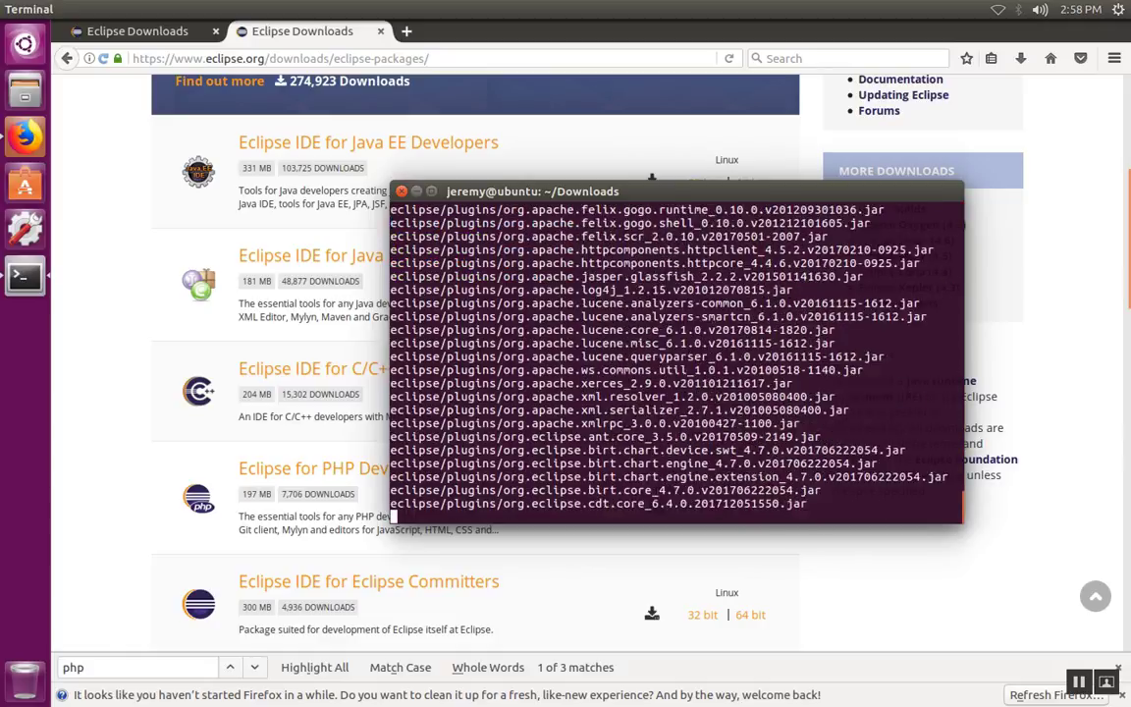
scroll("down", 3)
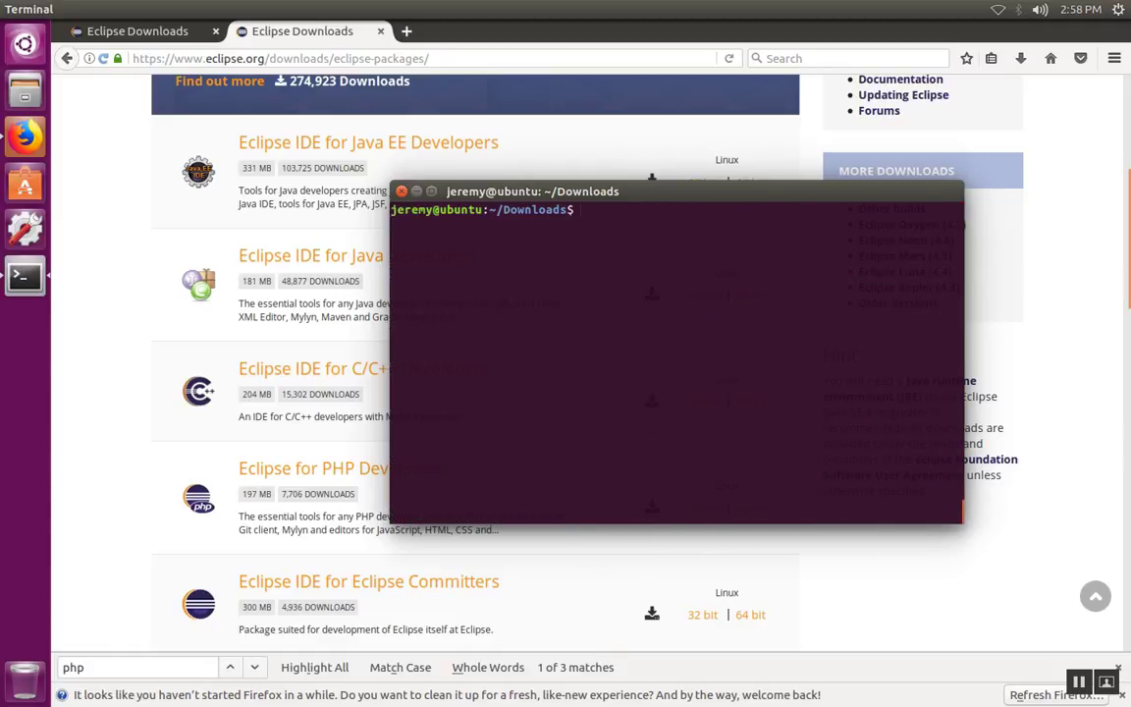
List Downloads and the eclipse folder's plugins and eclipse.ini, then cd to /opt and list it
type("ls")
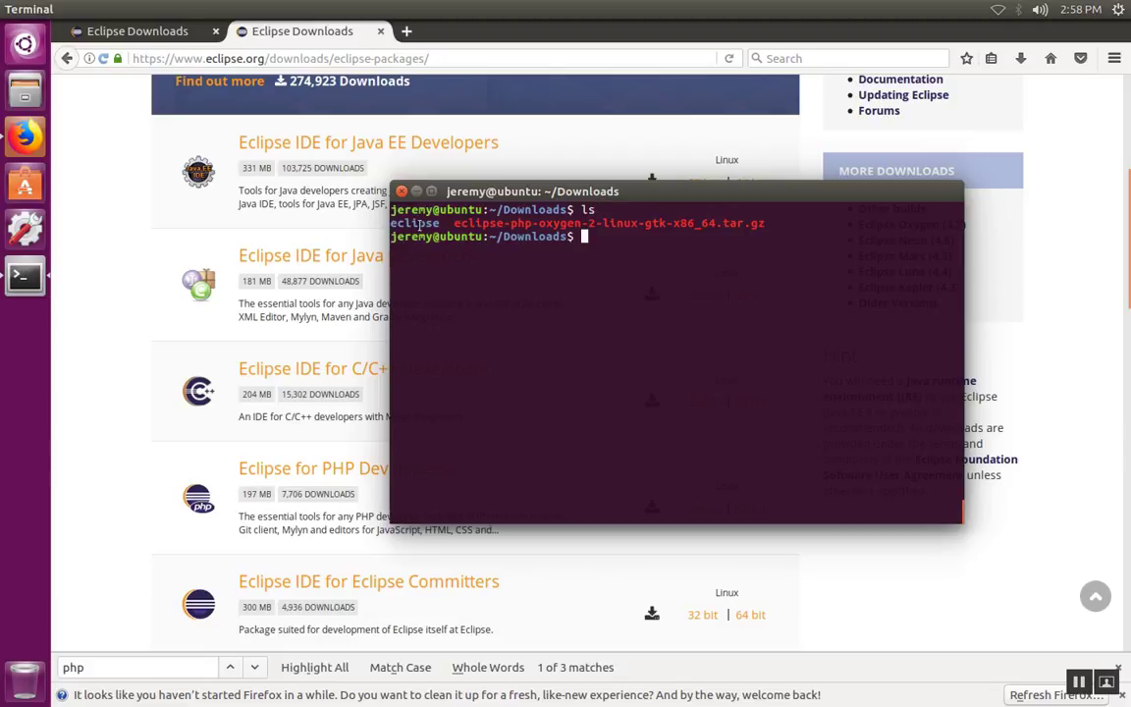
double_click(413, 223)
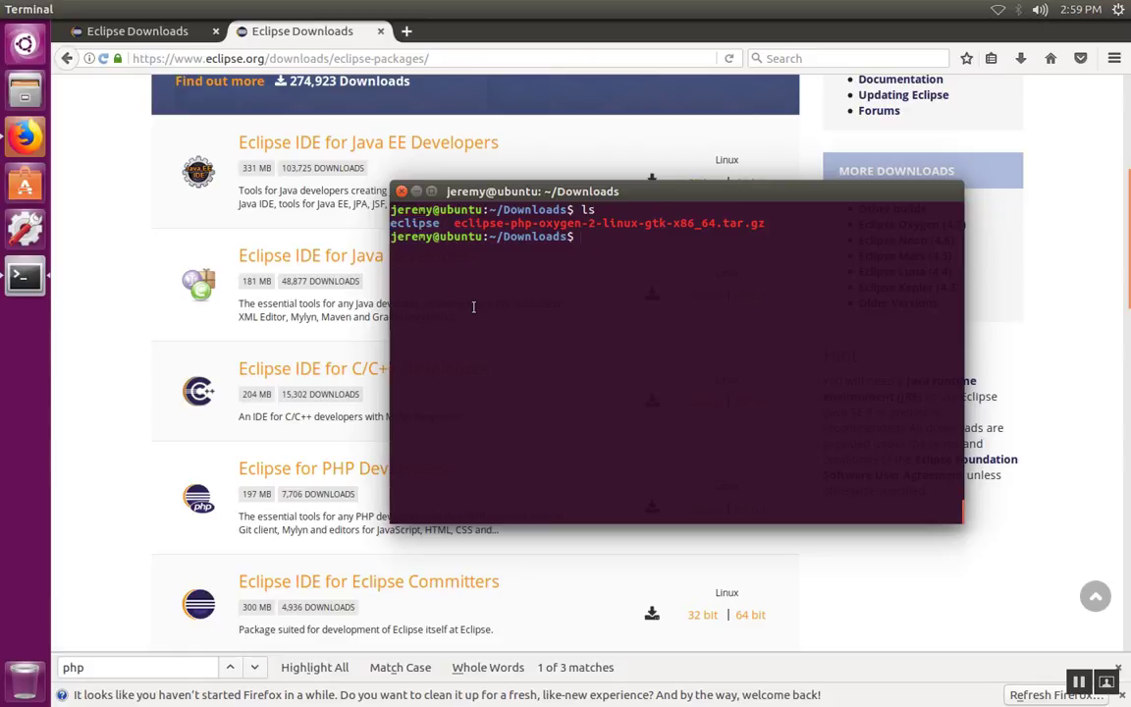
type("ls eclipse")
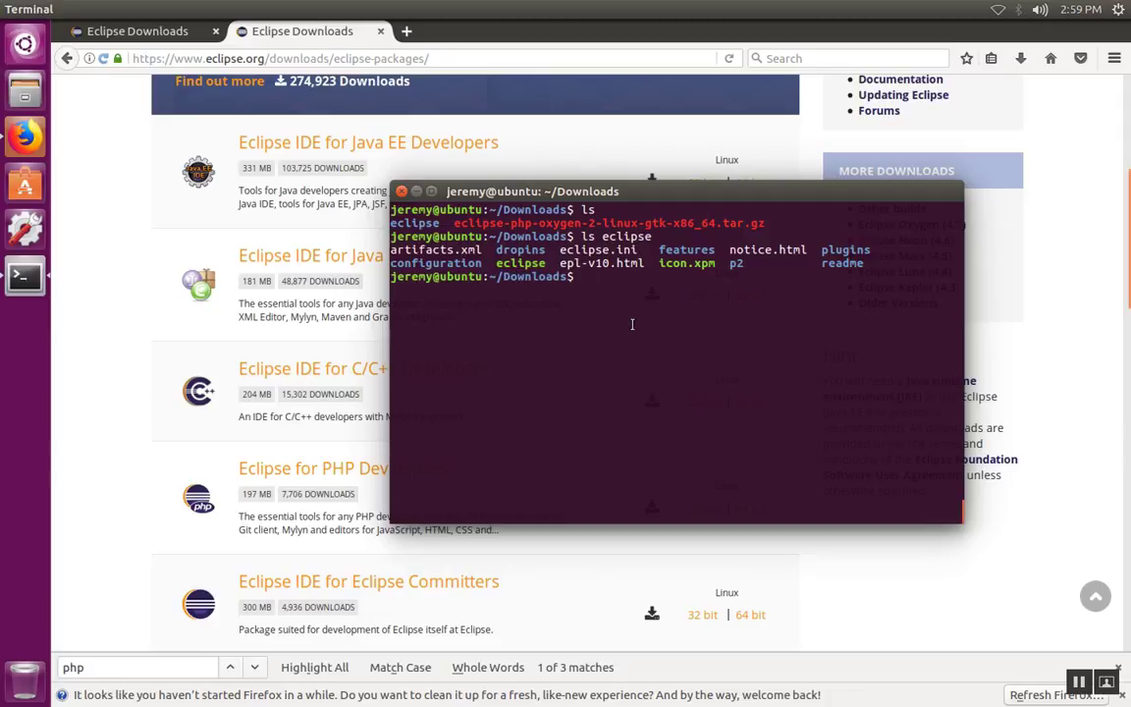
type("cd")
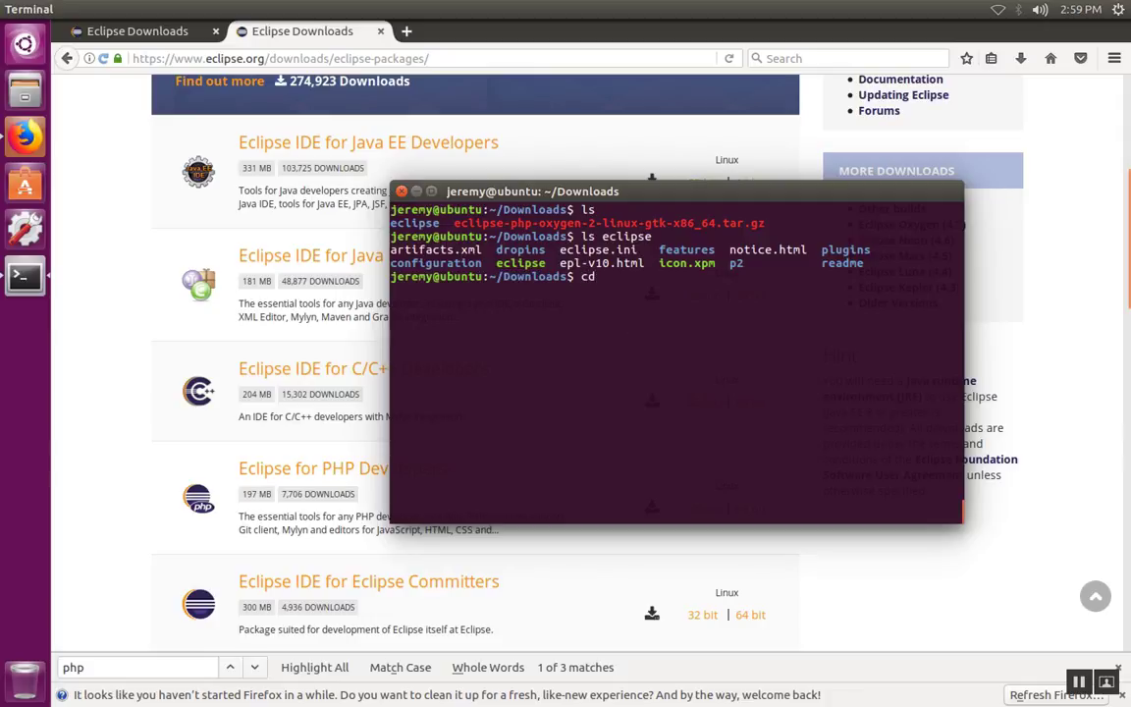
type("/opt/")
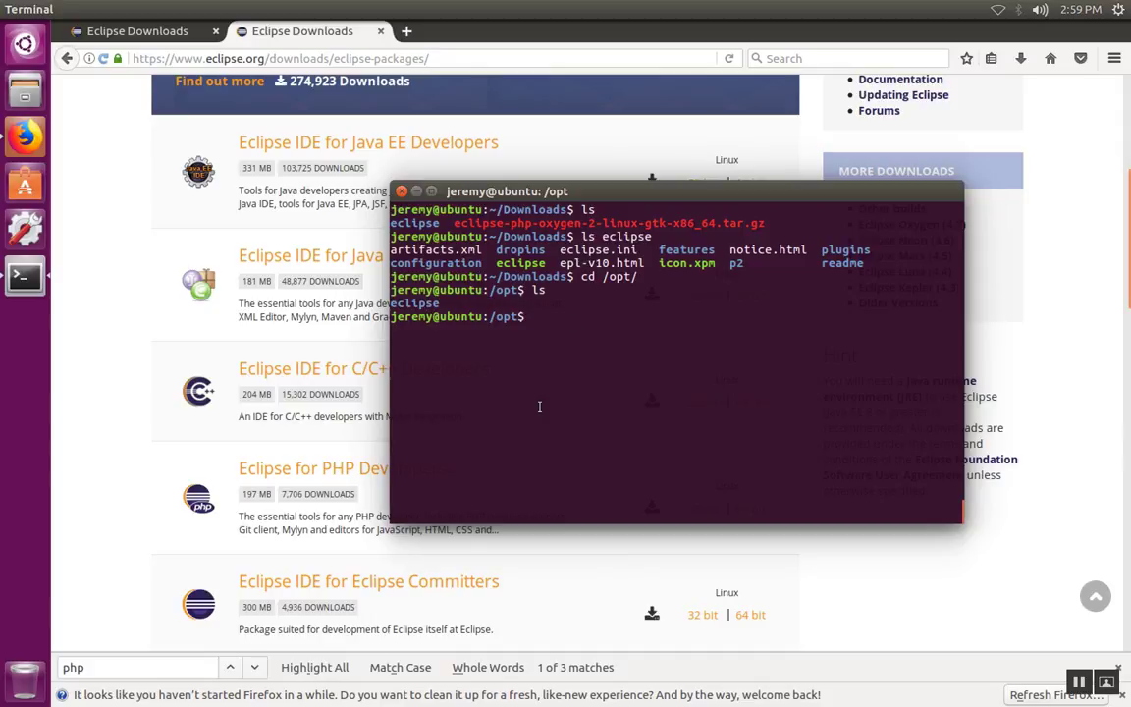
Rename /opt/eclipse to eclipse-neon using sudo mv
type("sudo")
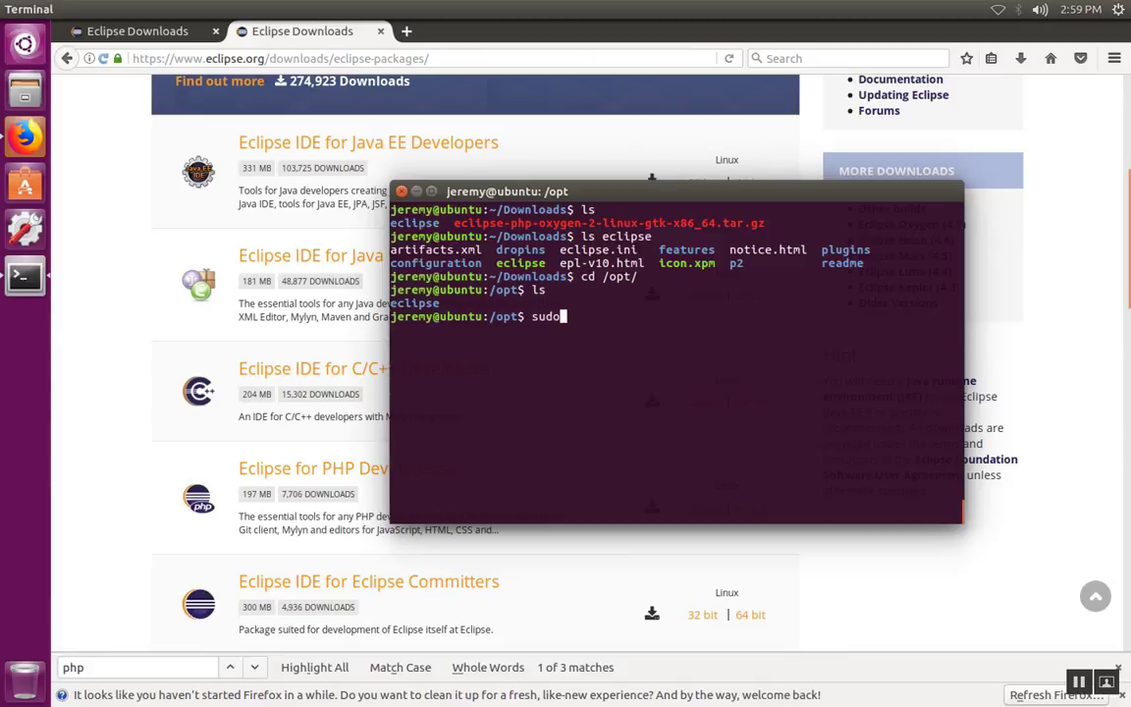
type("mv")
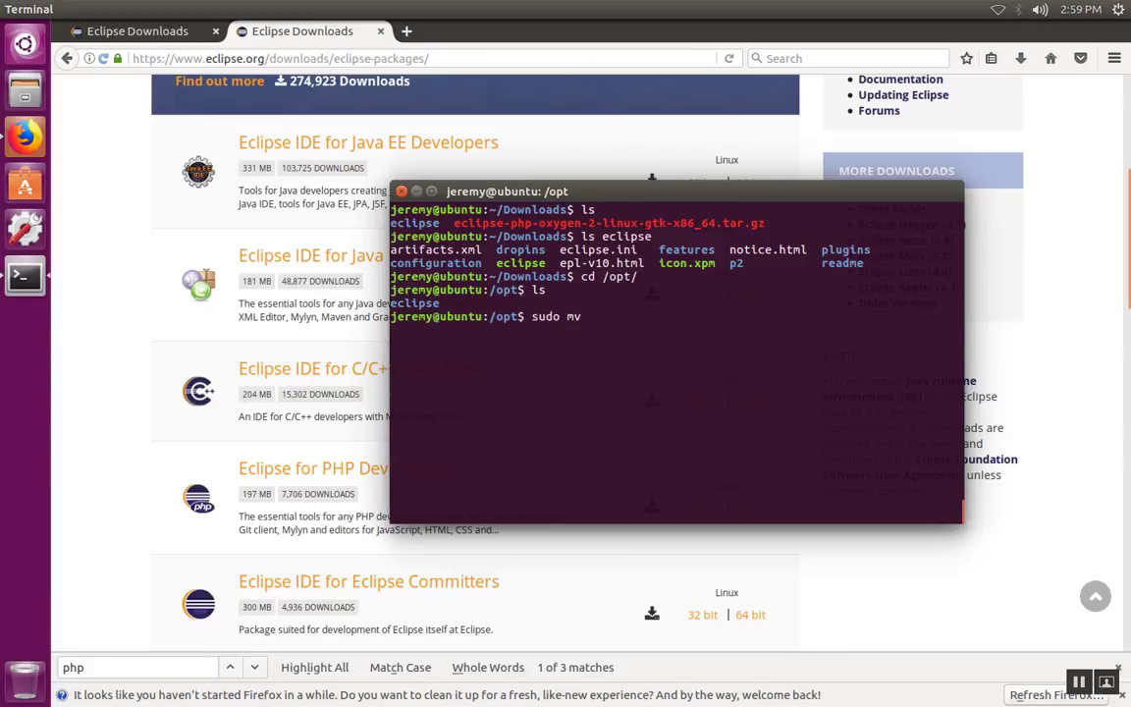
type("eclipse/")
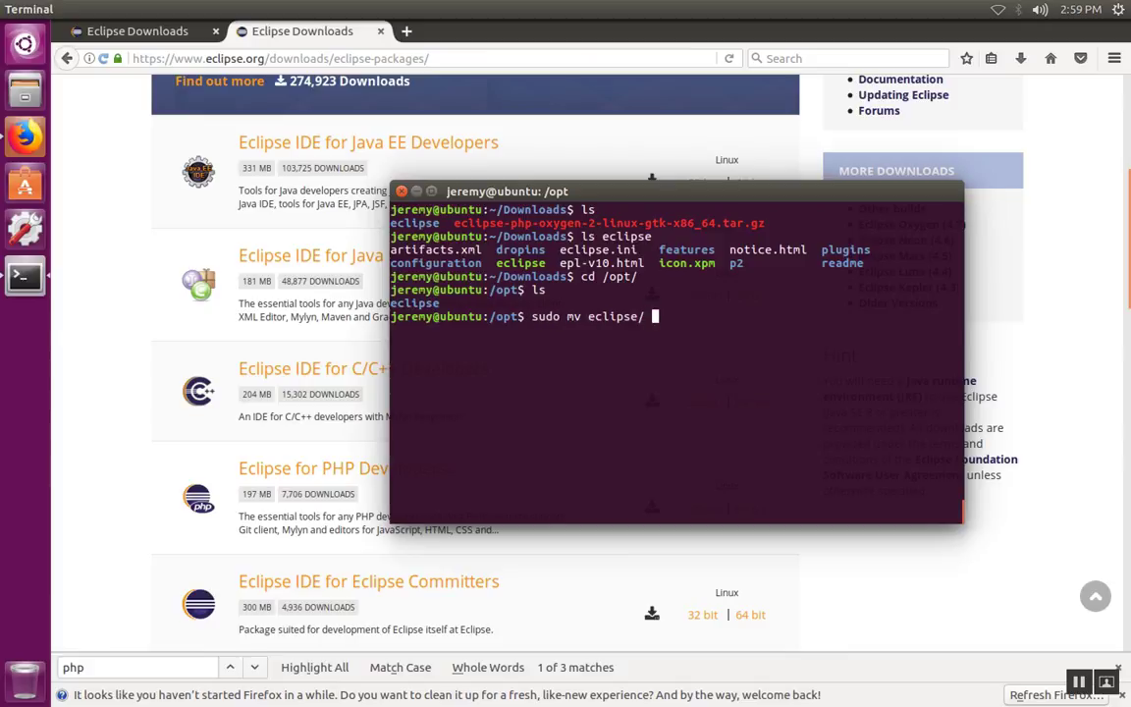
type("eclipse/")
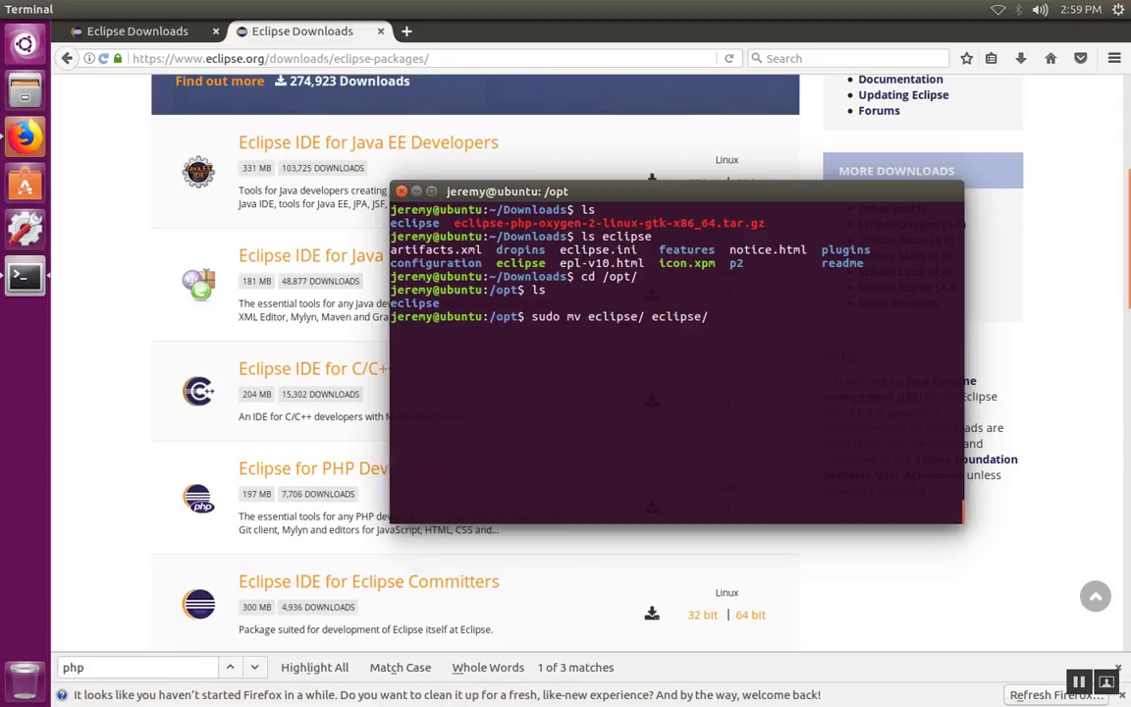
type("-neon")
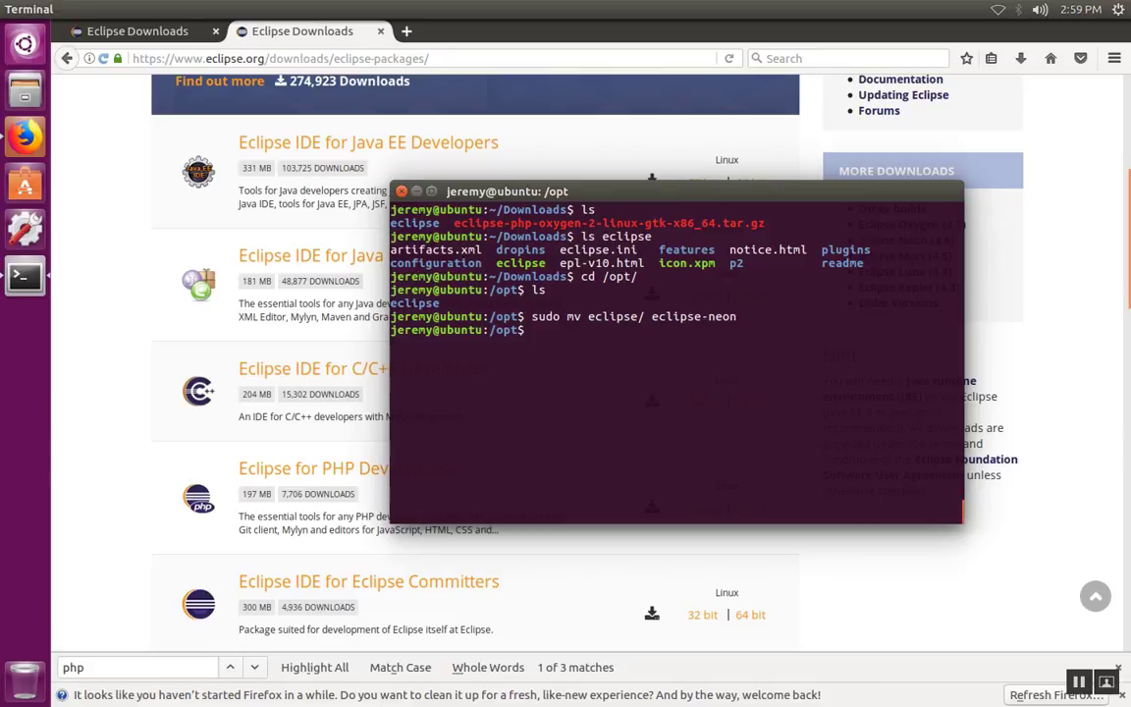
type("cp")
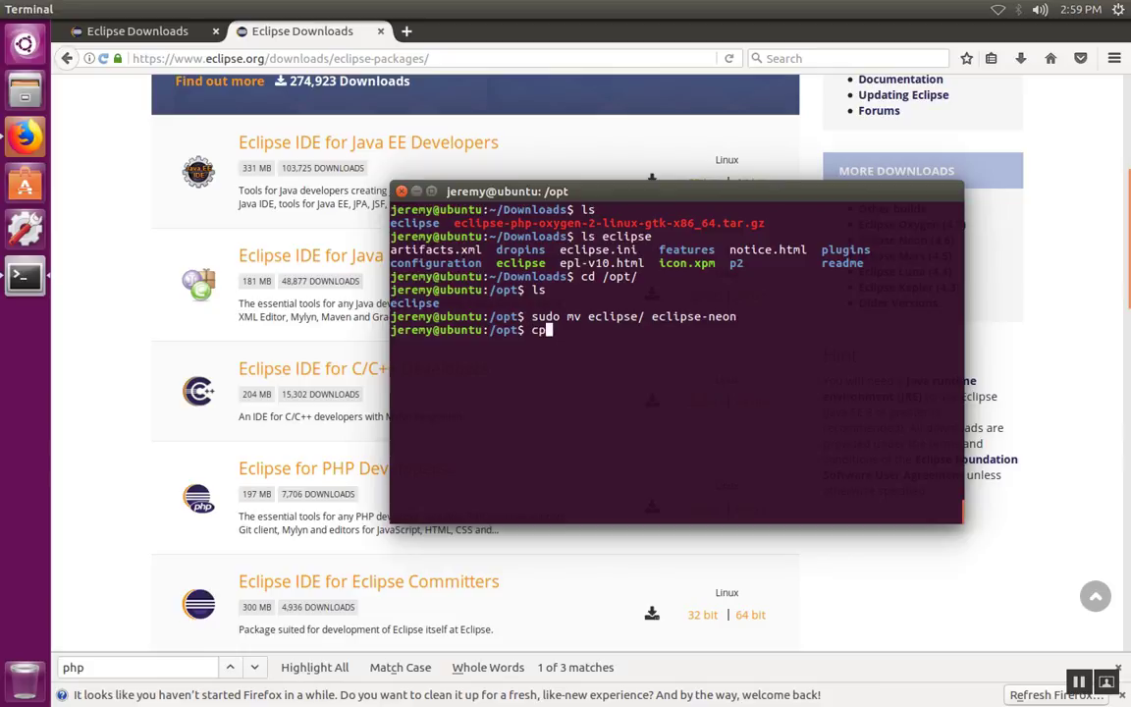
Copy ~/Downloads/eclipse into /opt with sudo cp -R after a permission-denied attempt
type("~/Downloads/")
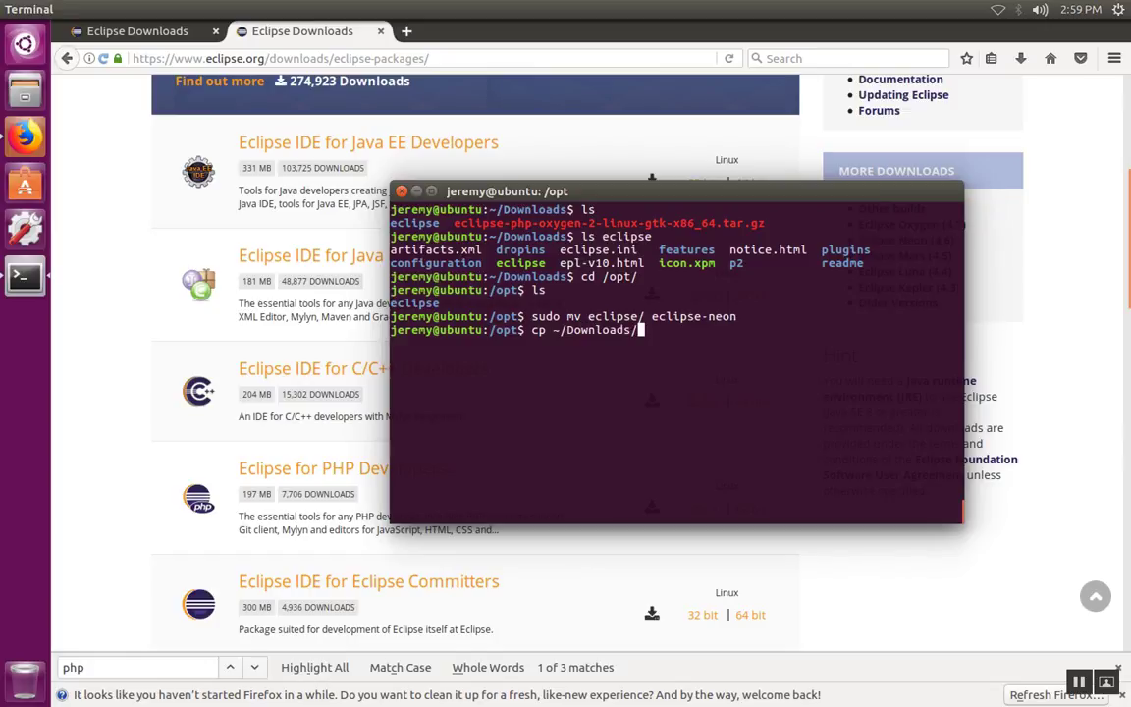
type("eclipse")
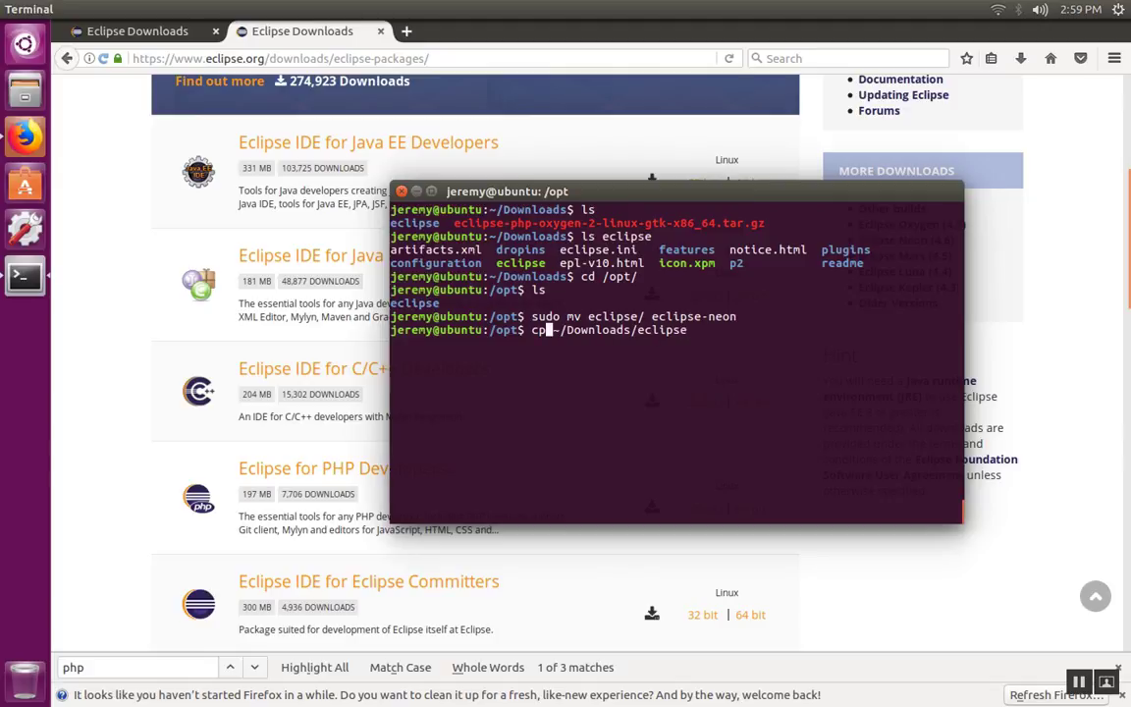
type("R")
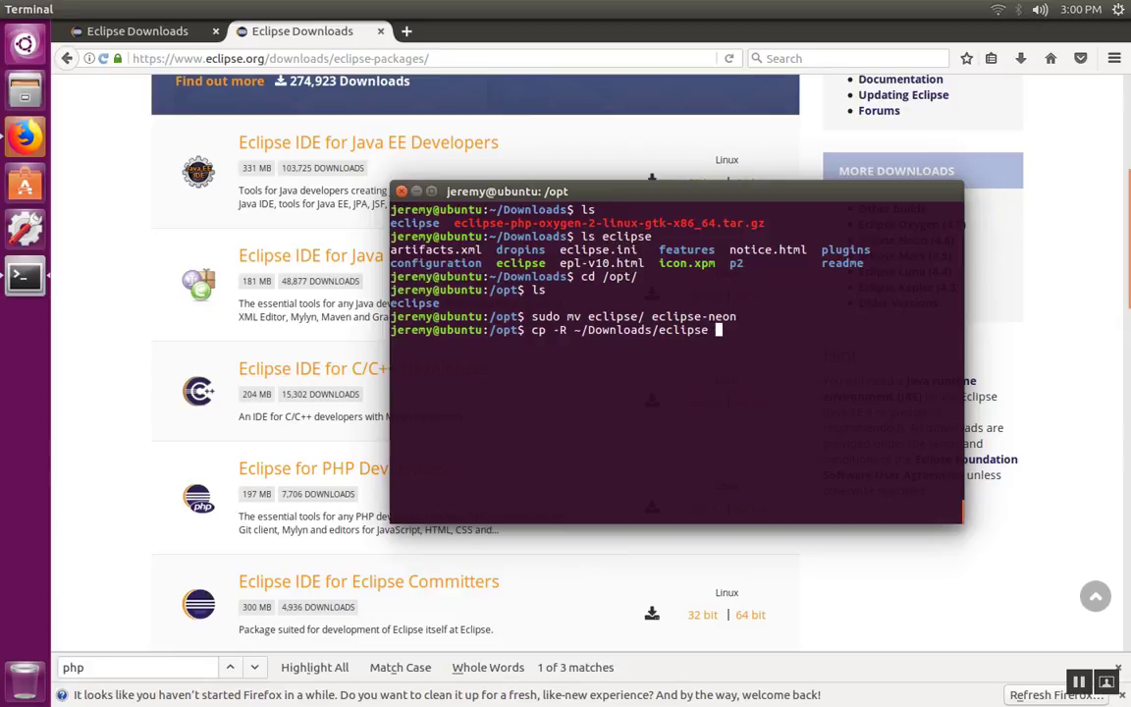
type(".")
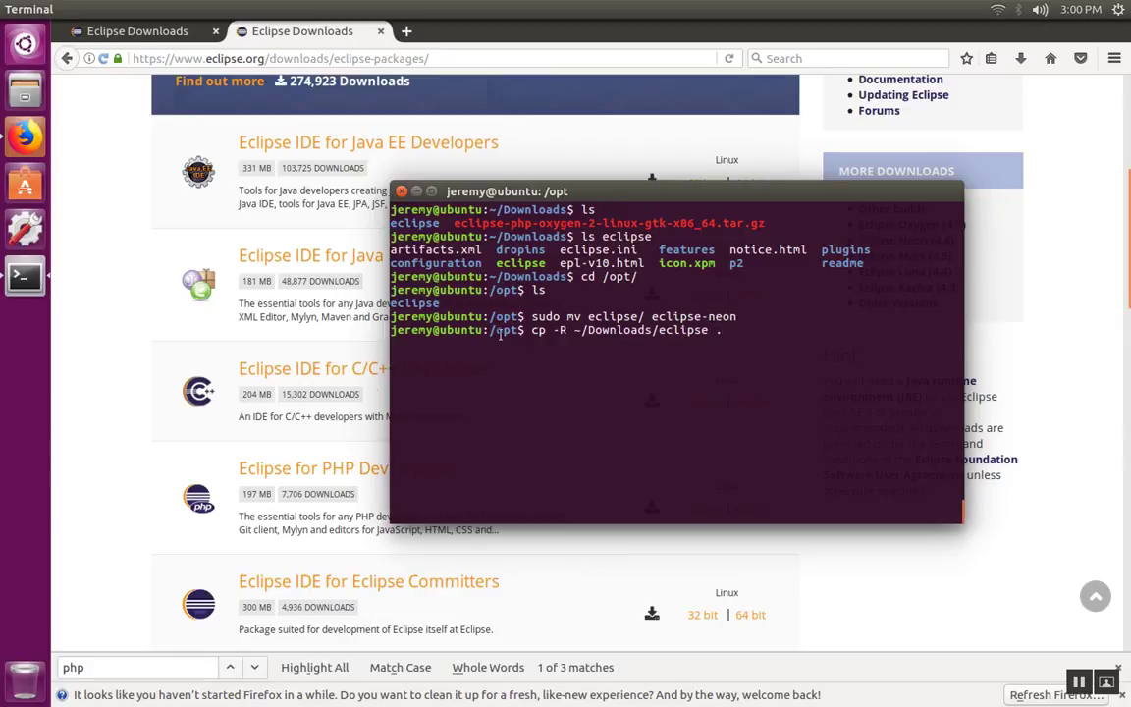
key("Return")
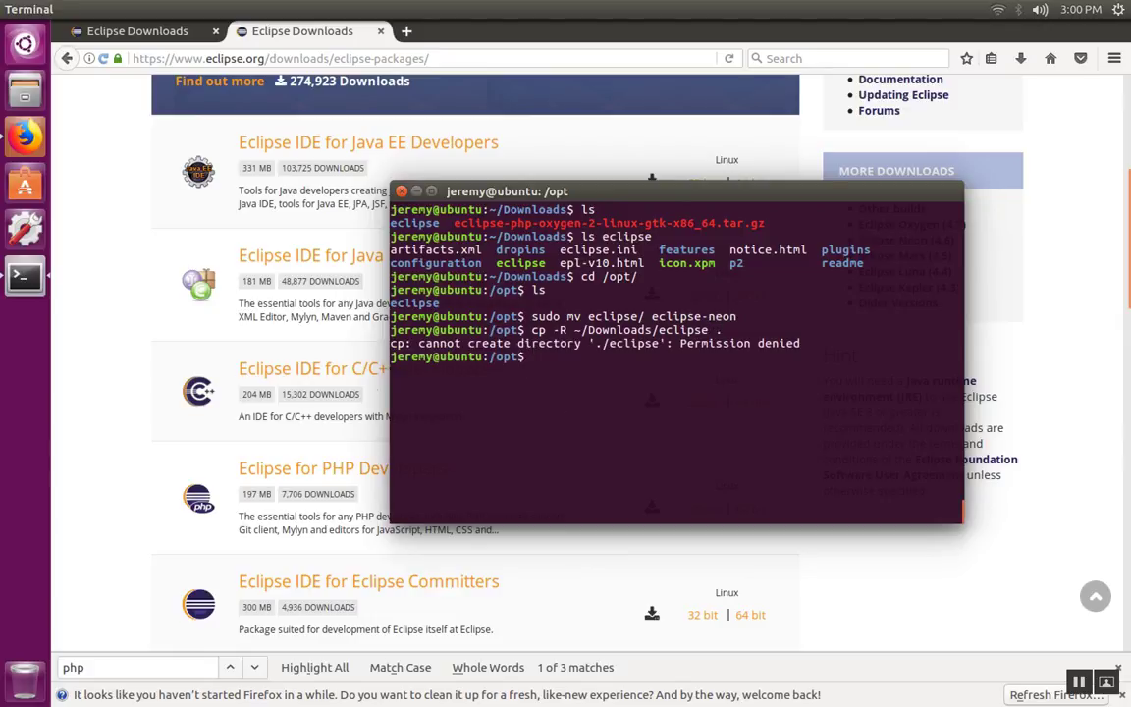
type("cp -R ~/Downloads/eclipse .")
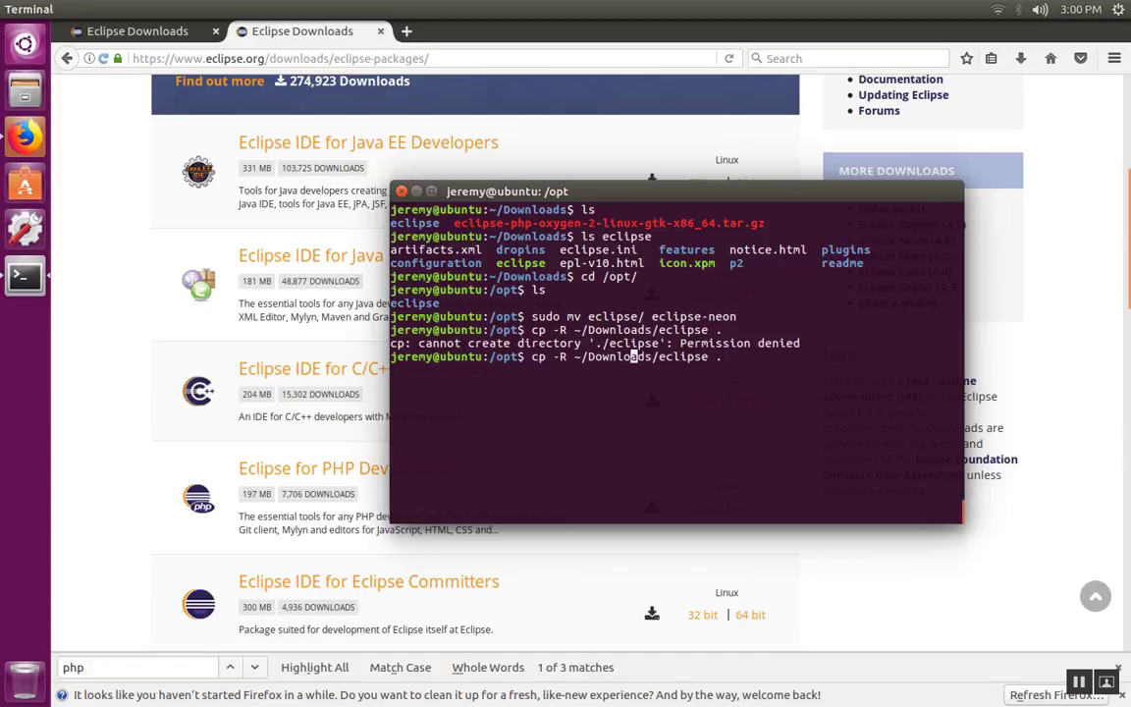
type("sudo cp -R ~/Downloads/eclipse .")
type("ls")
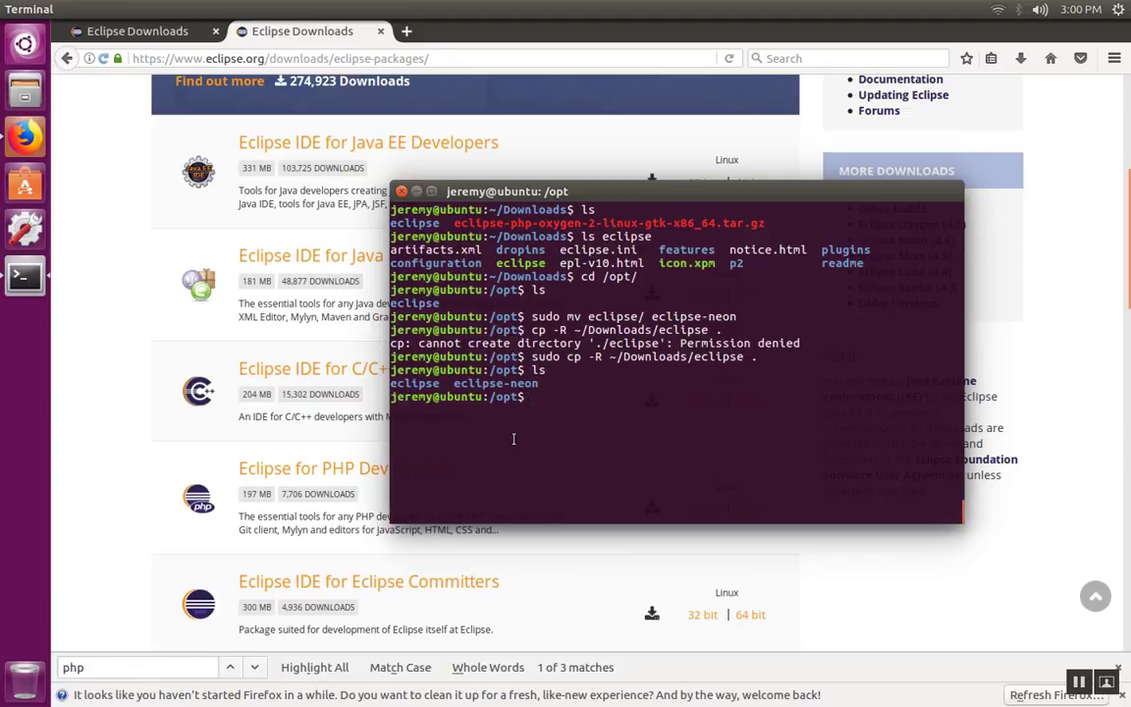
Enter /opt/eclipse and run ./eclipse & in the background
type("cd eclipse")
type("ls")
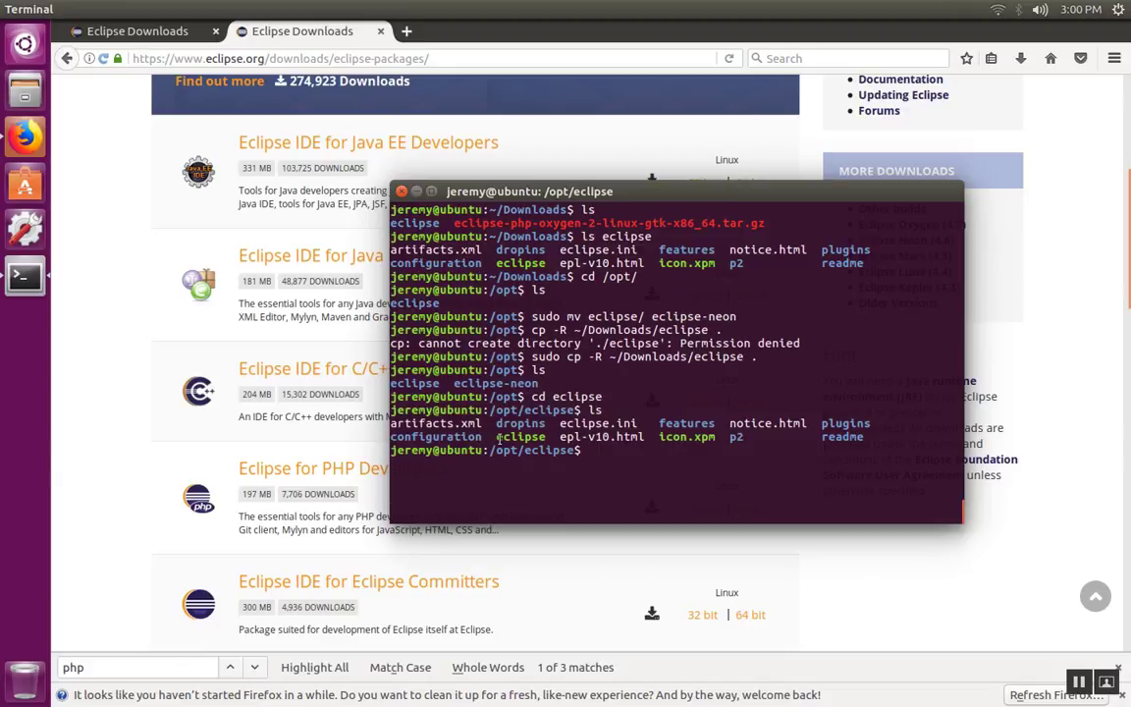
type("./ec")
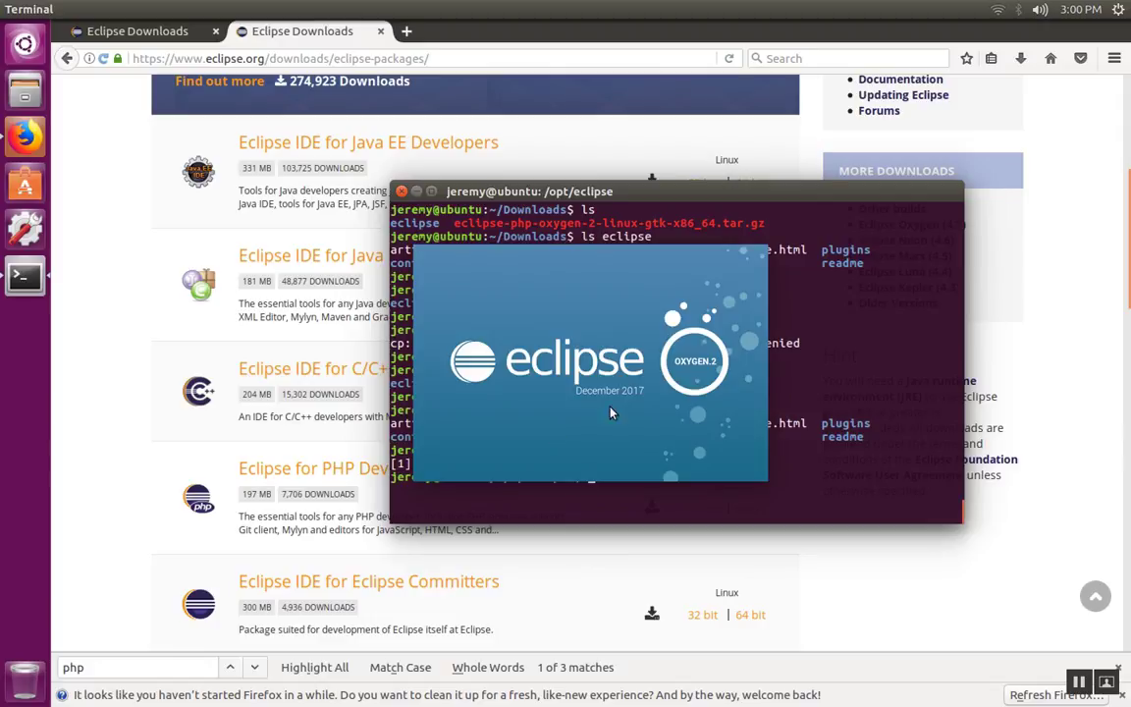
mouse_move(649, 293)
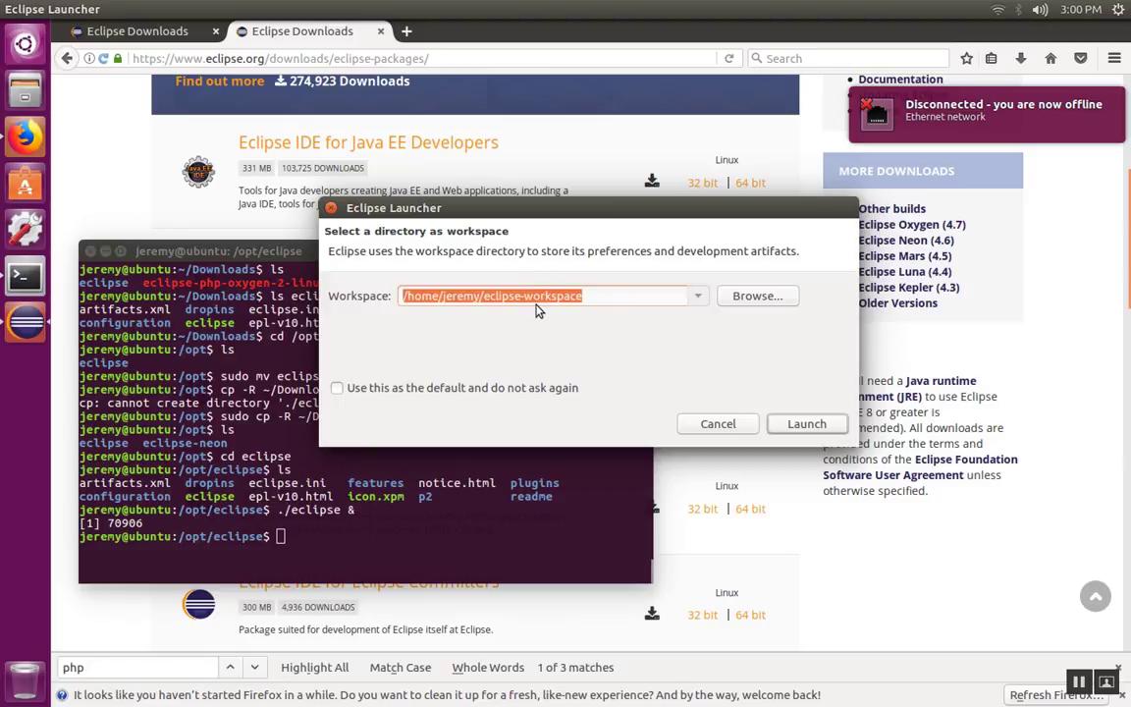
mouse_move(547, 292)
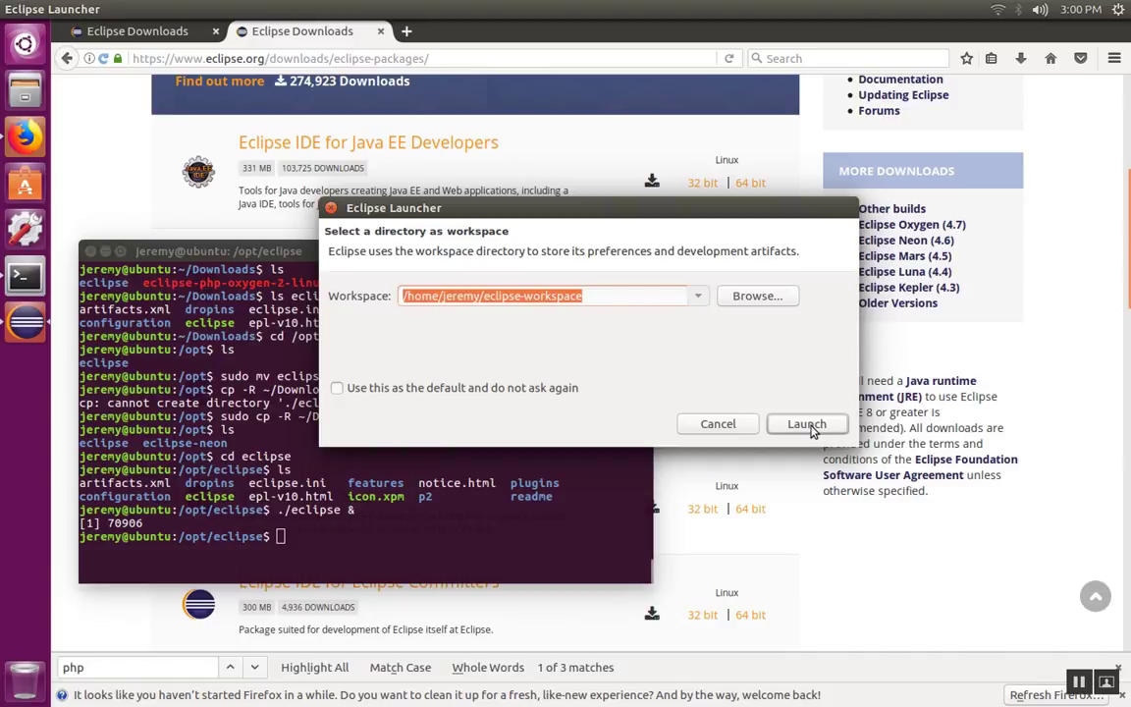
Launch Eclipse with the default eclipse-workspace directory
left_click(806, 424)
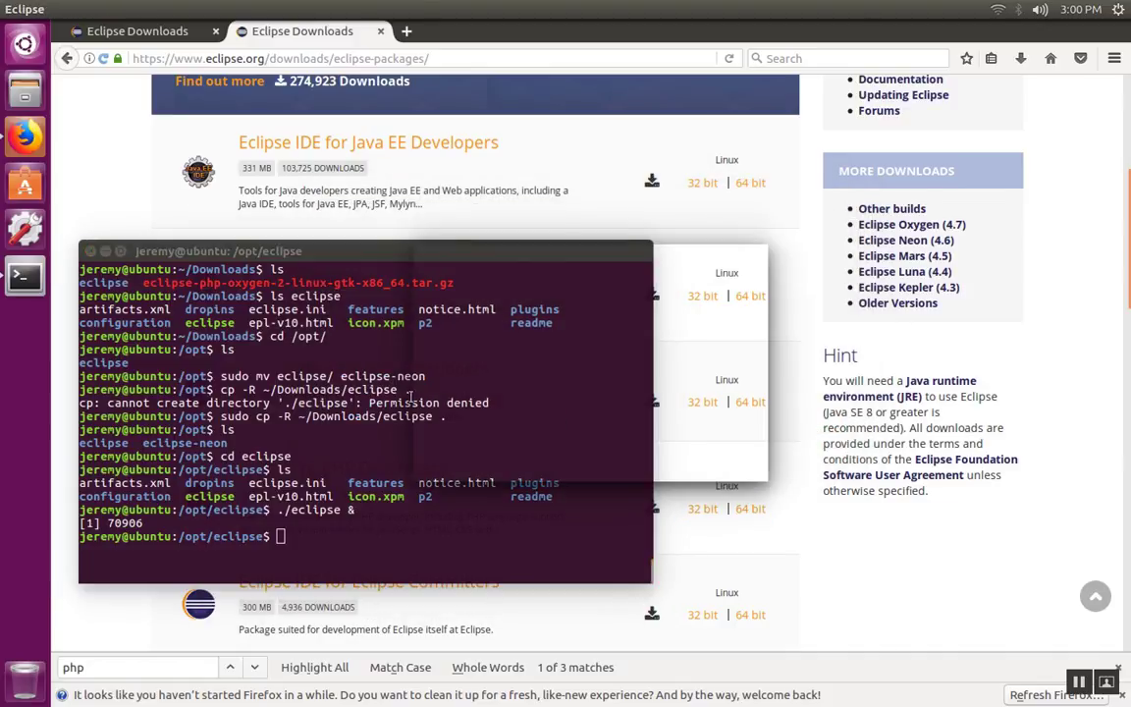